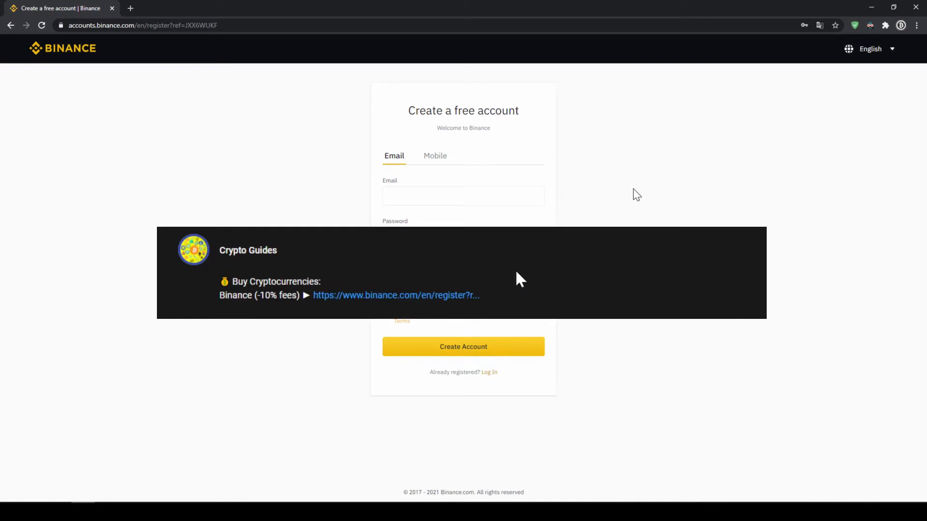
pyautogui.moveTo(402, 301)
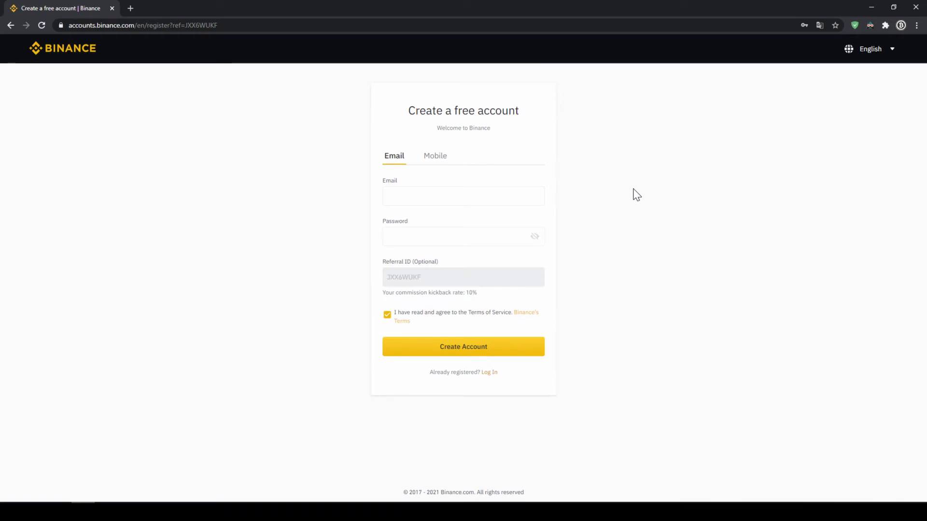
pyautogui.moveTo(598, 283)
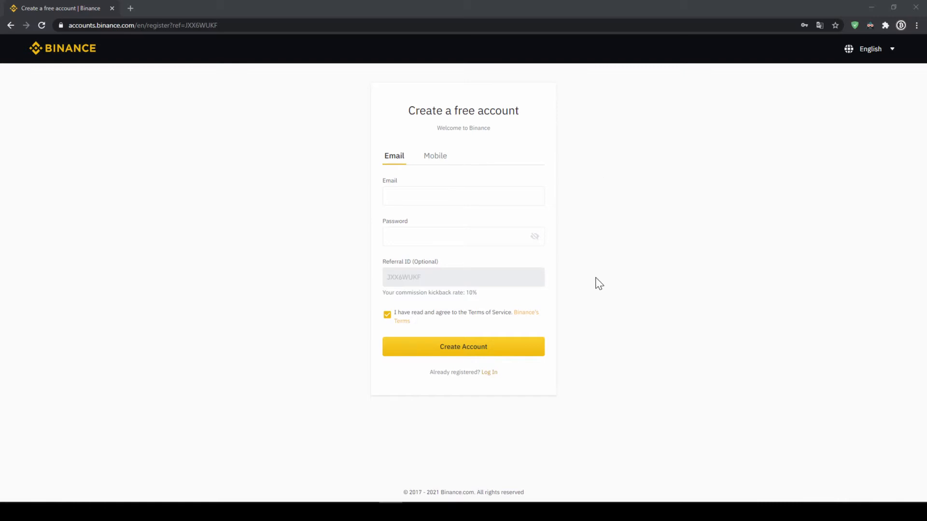
pyautogui.moveTo(515, 351)
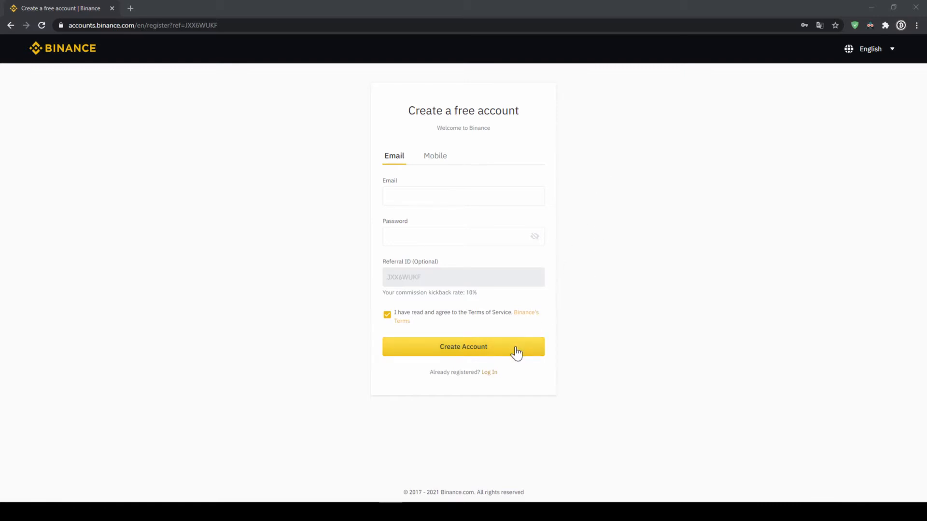
# - Submit the registration form to create the Binance account and reach the signed-in home page
pyautogui.click(463, 346)
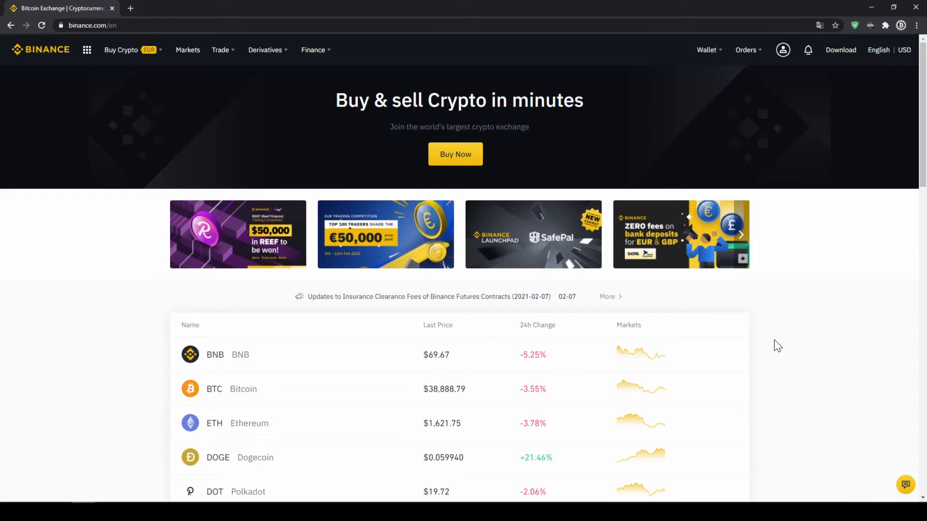
pyautogui.moveTo(828, 131)
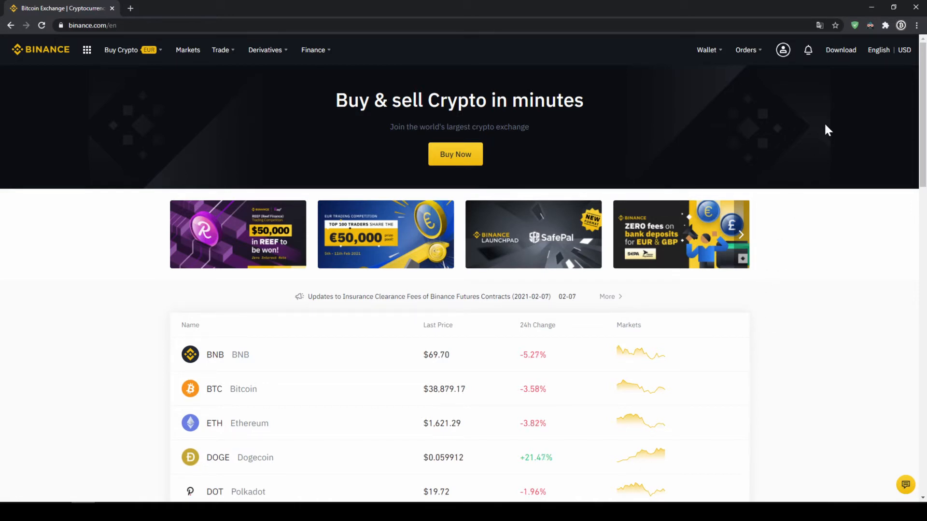
# - Go to the Identification settings page showing verification status and the 100BTC withdrawal limit
pyautogui.click(783, 49)
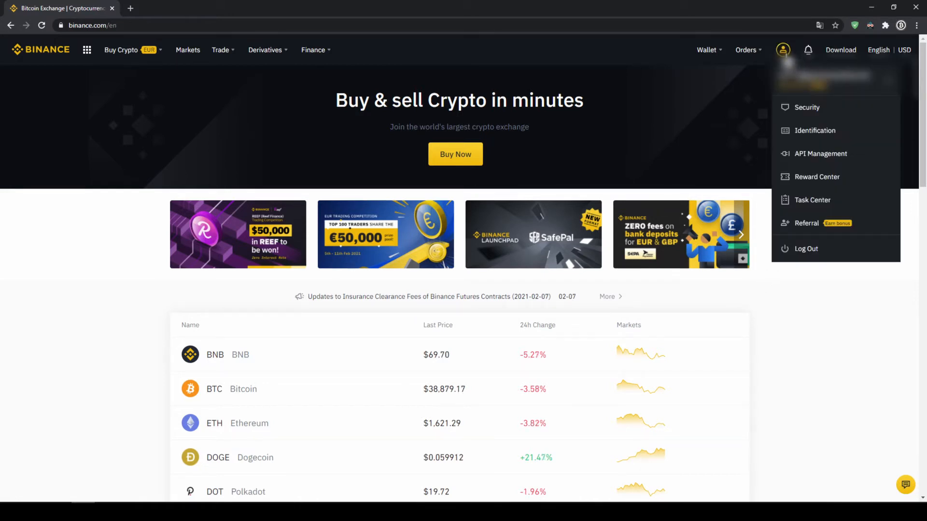
pyautogui.moveTo(815, 131)
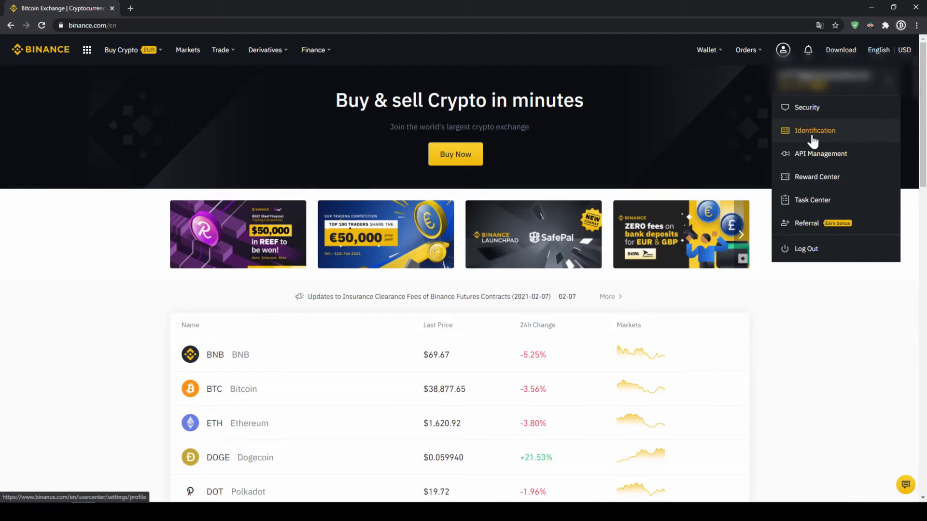
pyautogui.click(815, 130)
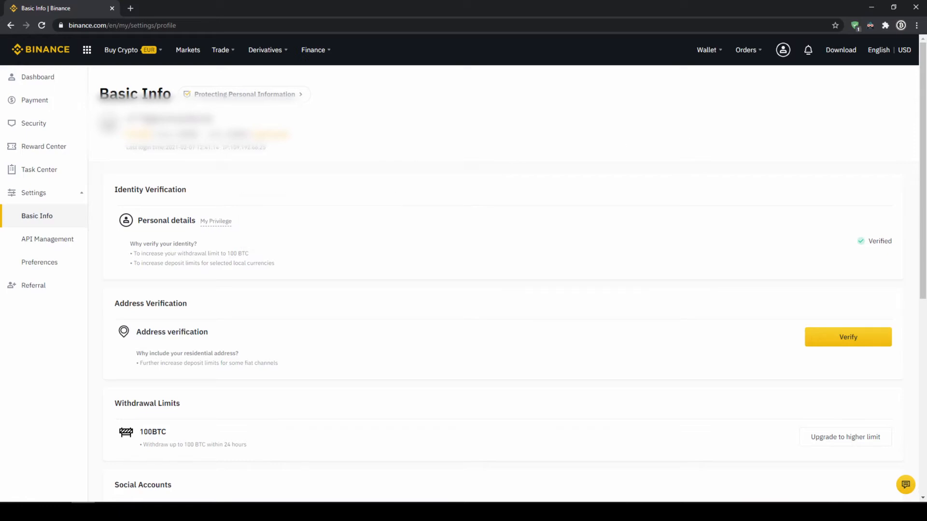
pyautogui.moveTo(842, 245)
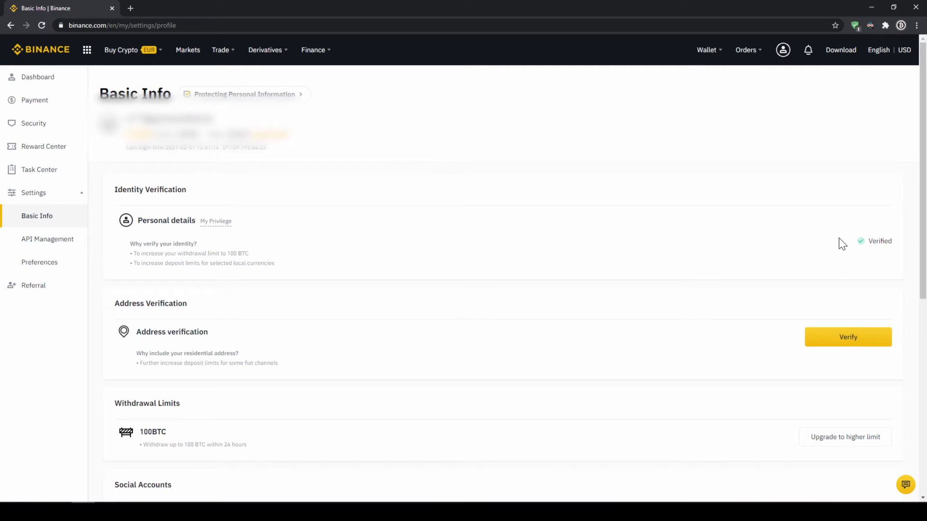
pyautogui.moveTo(904, 251)
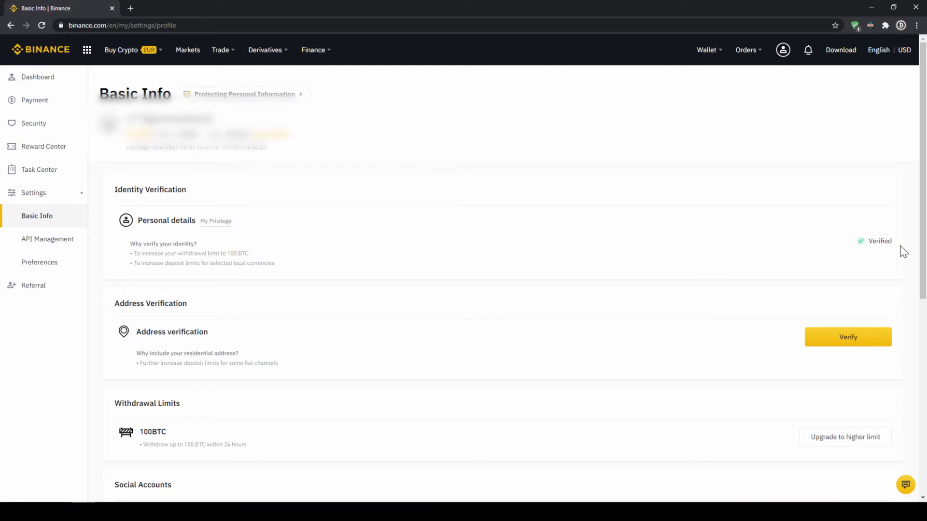
pyautogui.moveTo(859, 331)
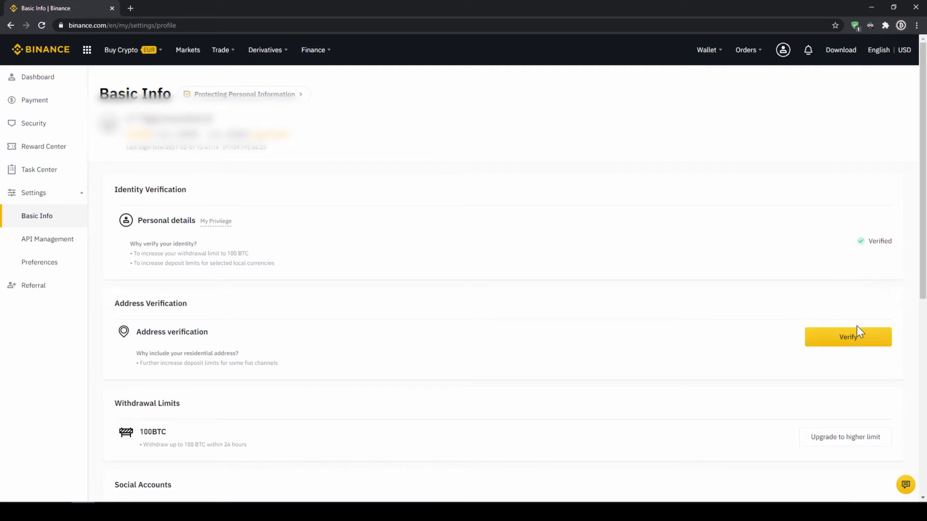
pyautogui.moveTo(848, 337)
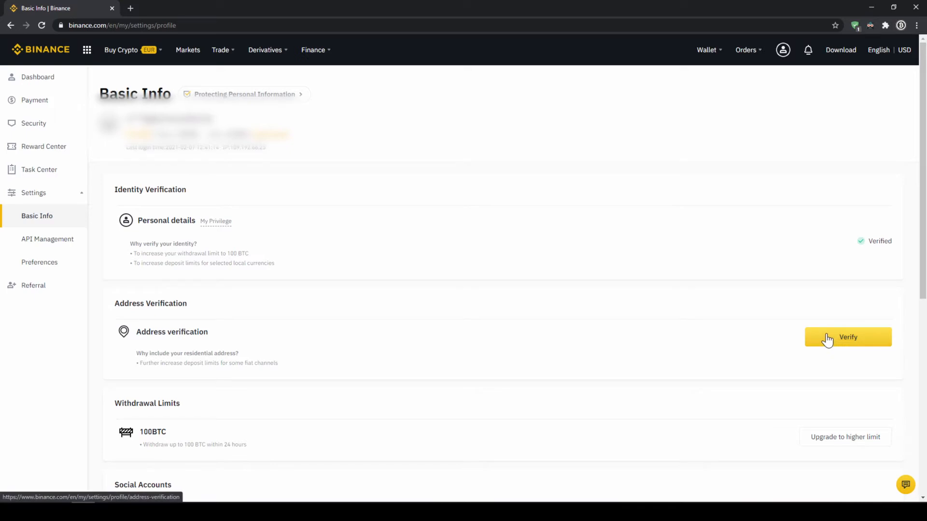
pyautogui.moveTo(830, 319)
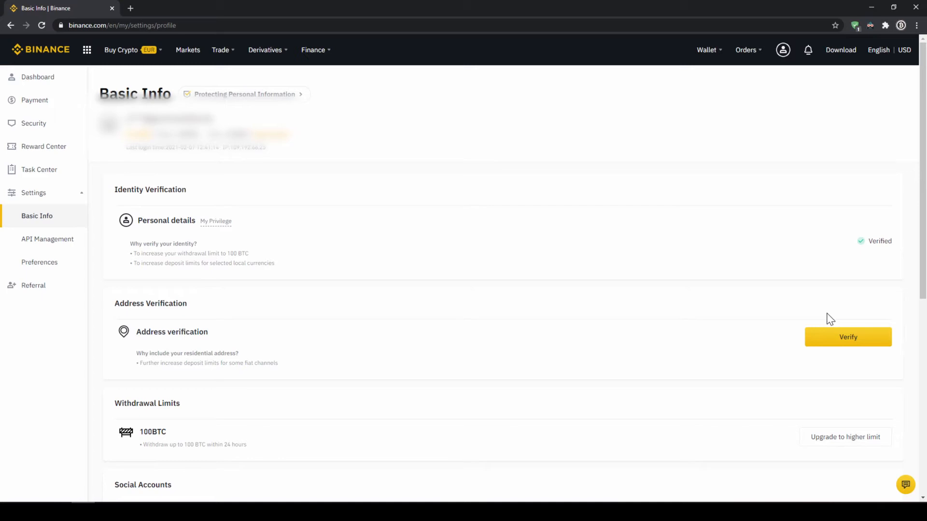
pyautogui.moveTo(741, 267)
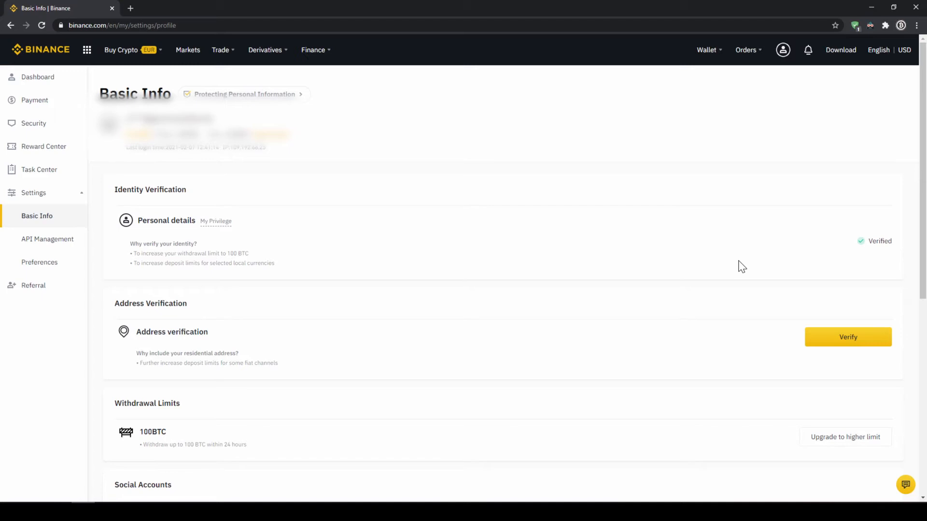
pyautogui.moveTo(728, 81)
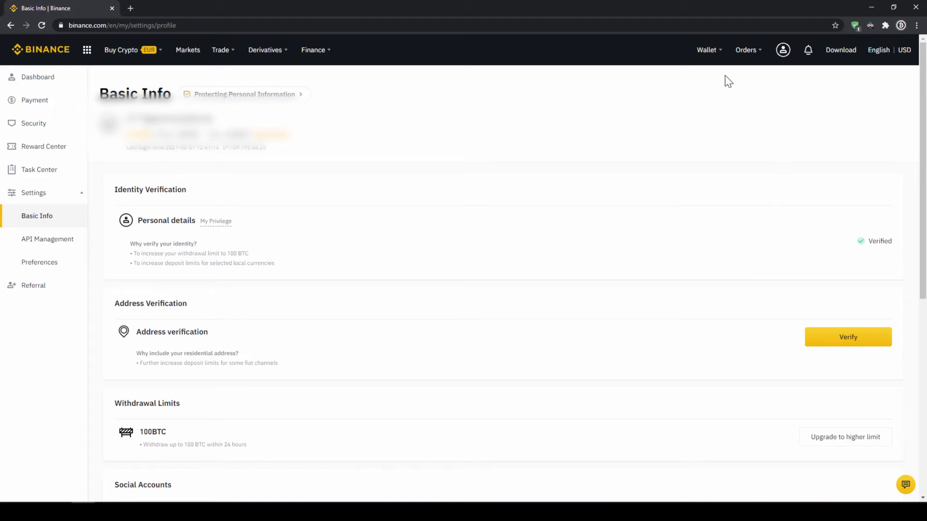
# - Show the Fiat and Spot wallet with the 200 EUR fiat balance and crypto balances highlighted
pyautogui.click(706, 49)
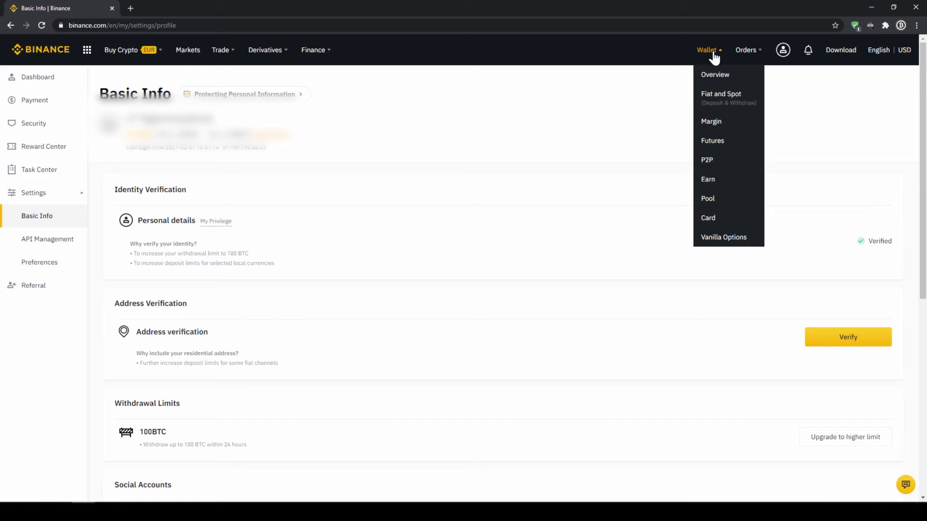
pyautogui.moveTo(725, 97)
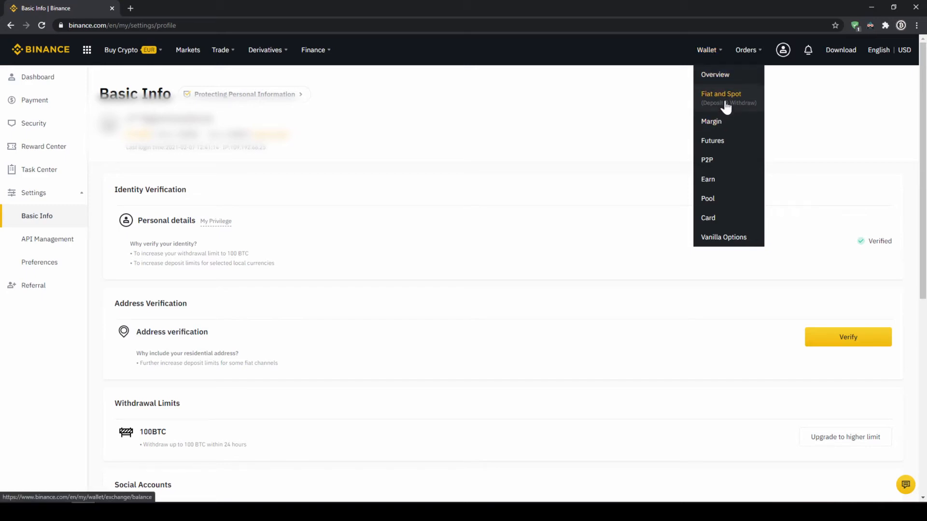
pyautogui.click(720, 94)
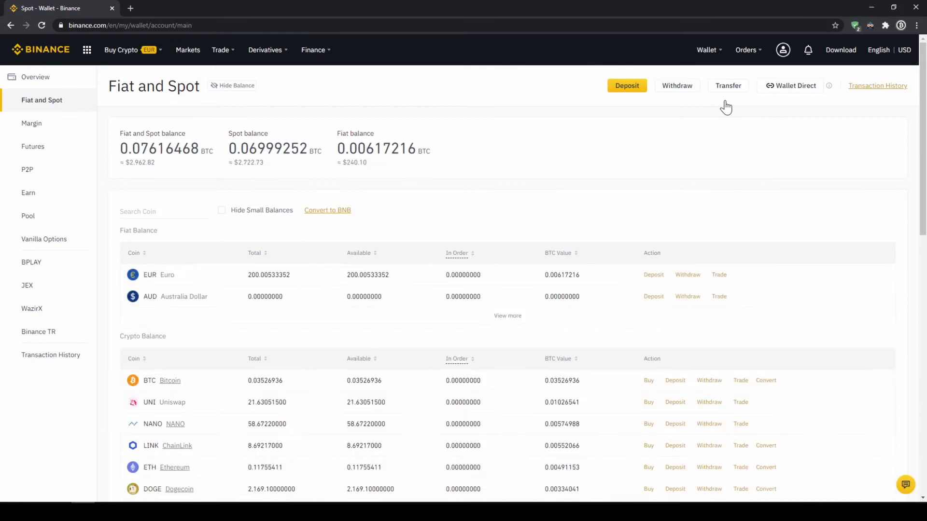
pyautogui.moveTo(658, 128)
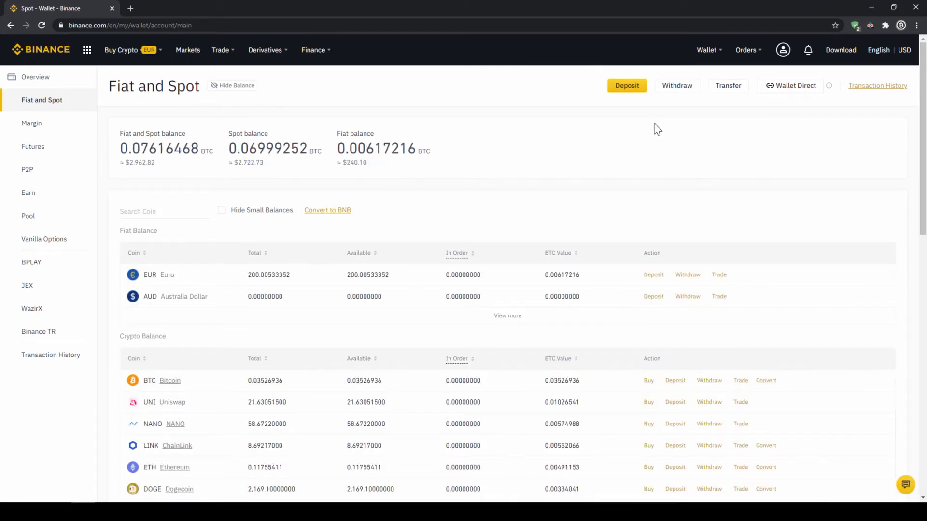
pyautogui.moveTo(176, 266)
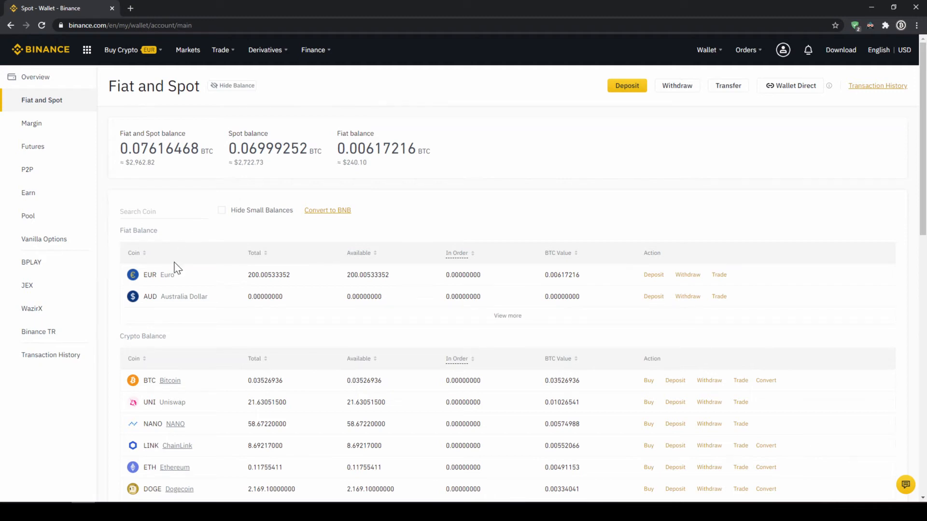
pyautogui.doubleClick(144, 229)
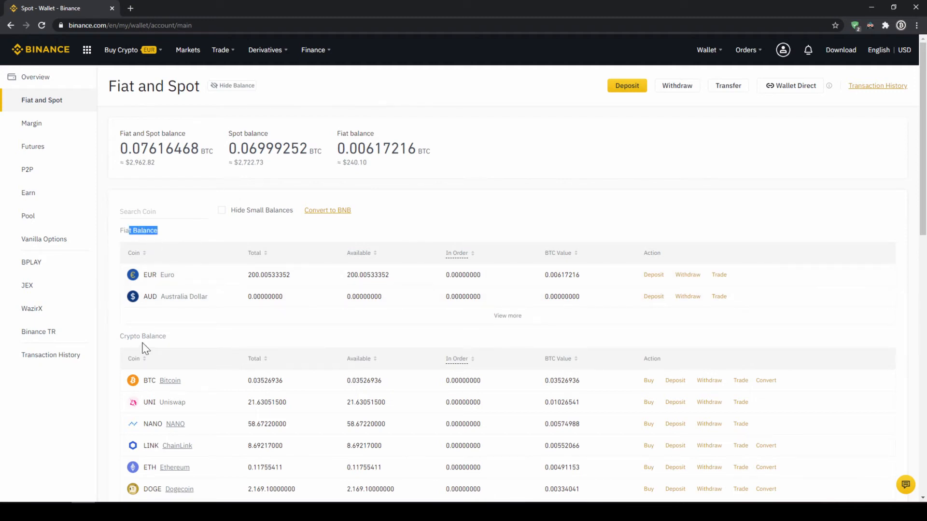
pyautogui.doubleClick(143, 336)
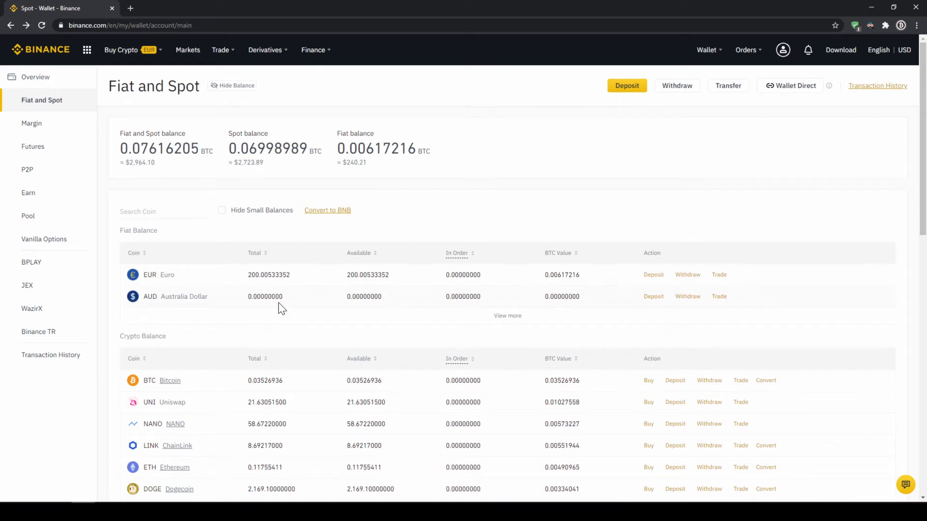
pyautogui.moveTo(627, 86)
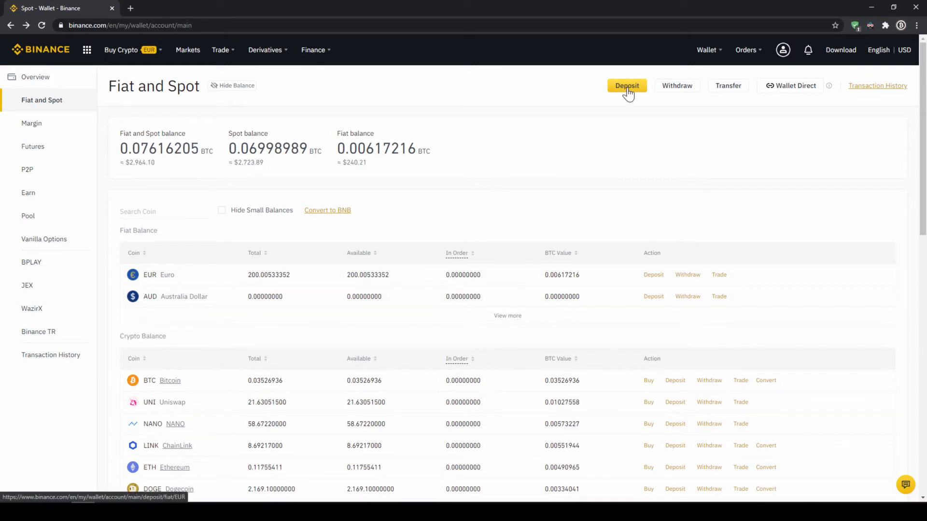
# - Start a fiat deposit into the wallet and choose the deposit currency from the list
pyautogui.click(626, 85)
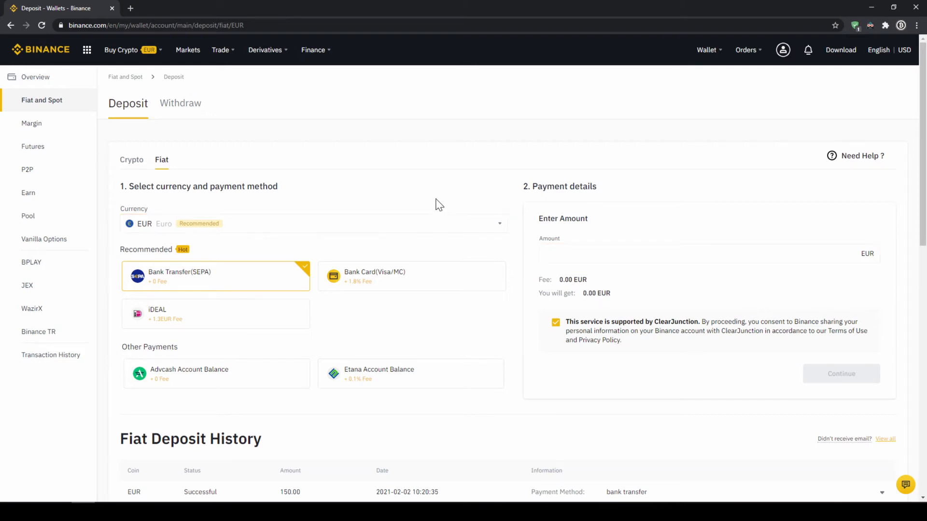
pyautogui.click(313, 223)
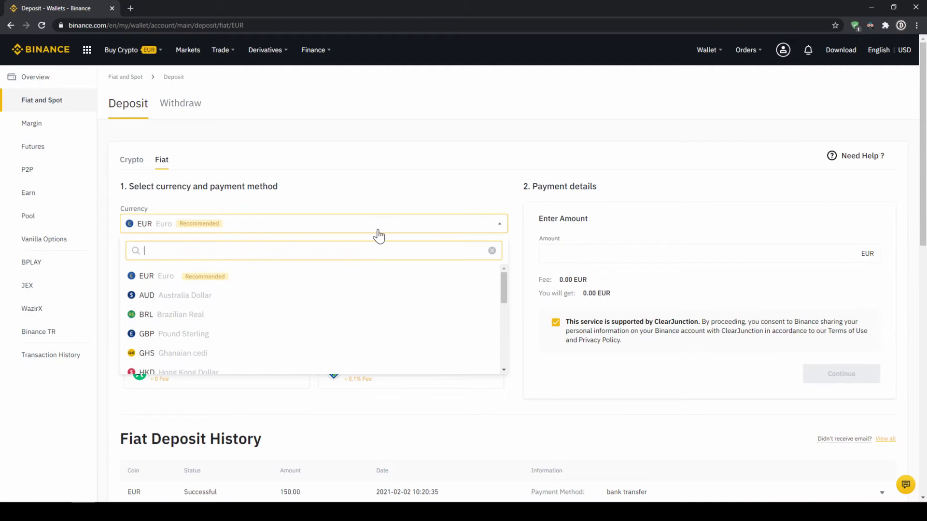
pyautogui.scroll(-3)
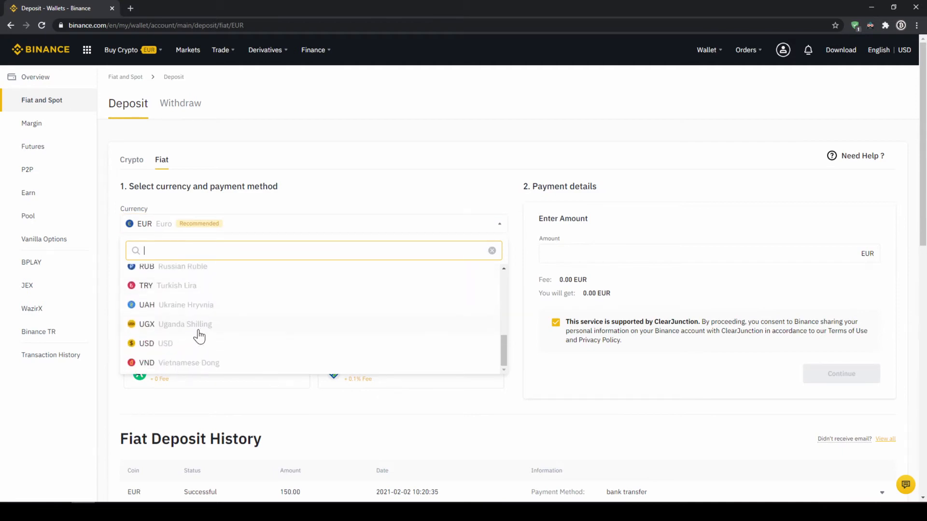
pyautogui.click(146, 344)
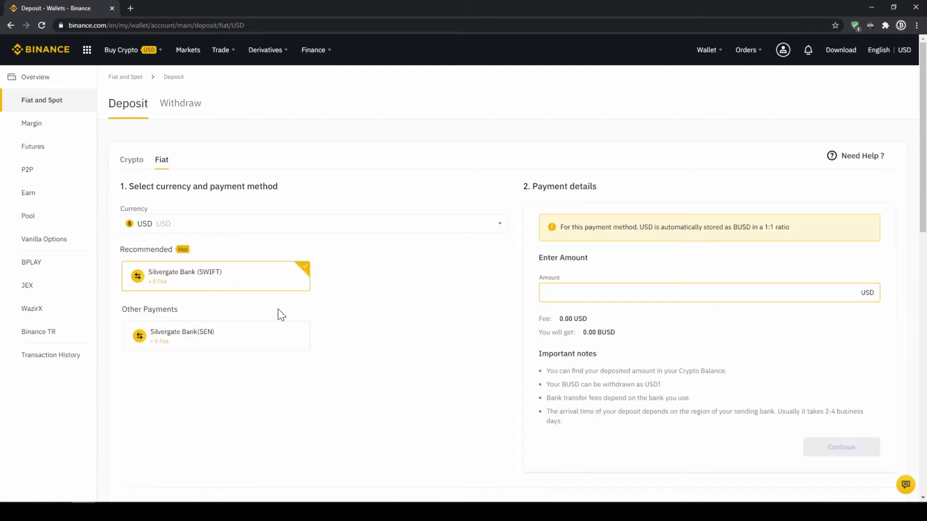
pyautogui.moveTo(337, 262)
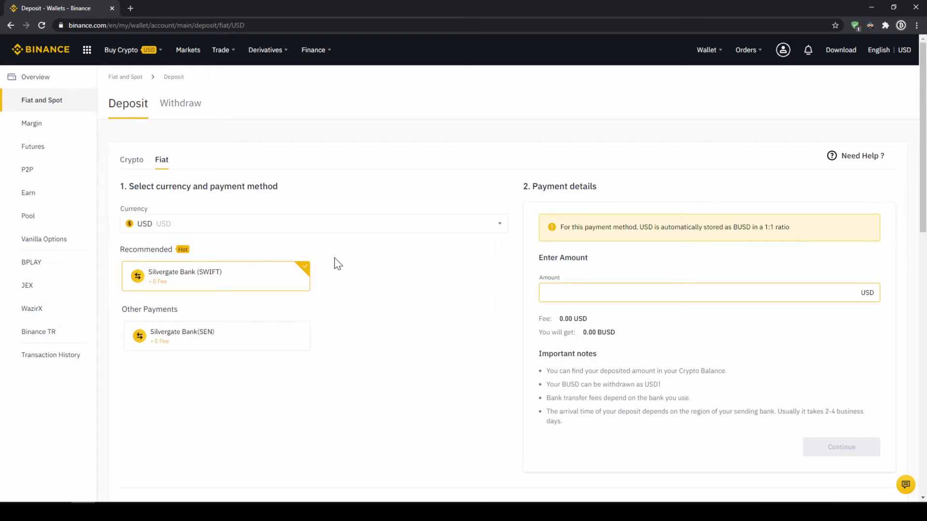
pyautogui.moveTo(325, 260)
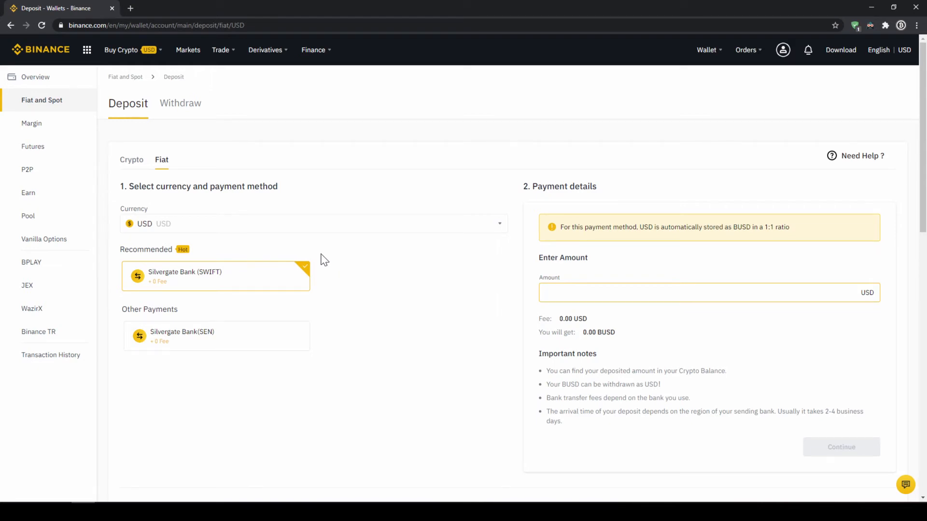
pyautogui.moveTo(313, 218)
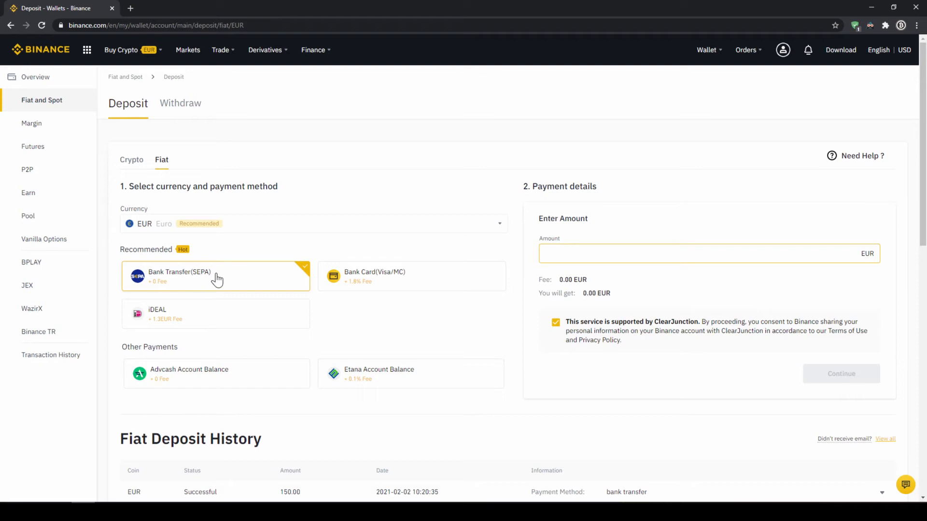
pyautogui.moveTo(661, 248)
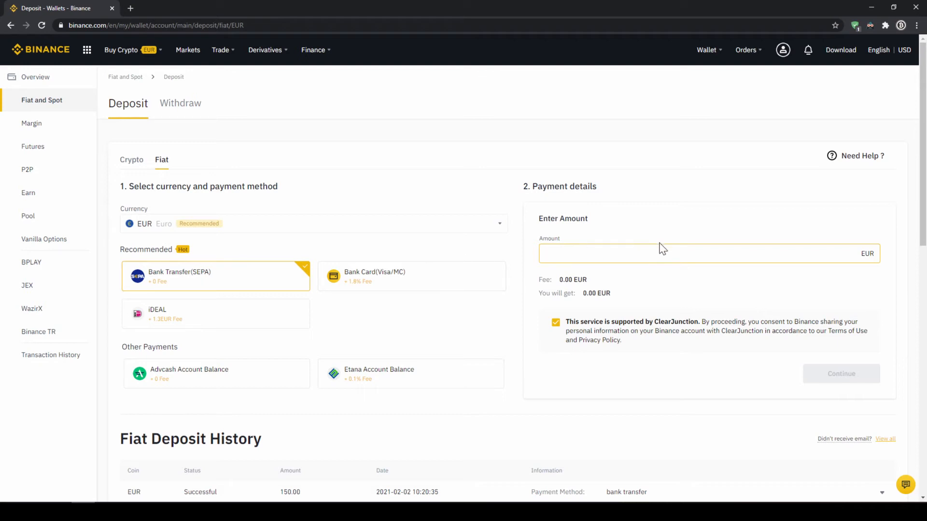
# - Enter 1000 as the bank transfer deposit amount
pyautogui.click(650, 253)
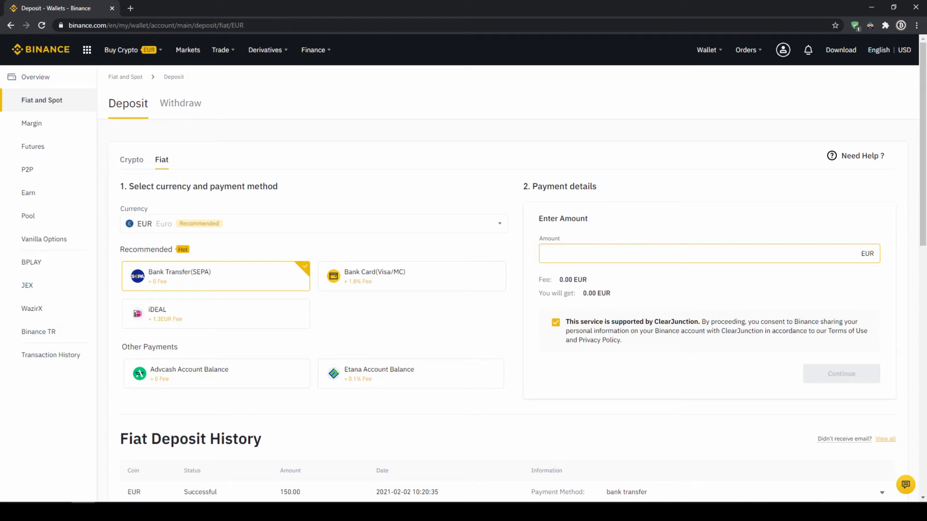
pyautogui.write('1000')
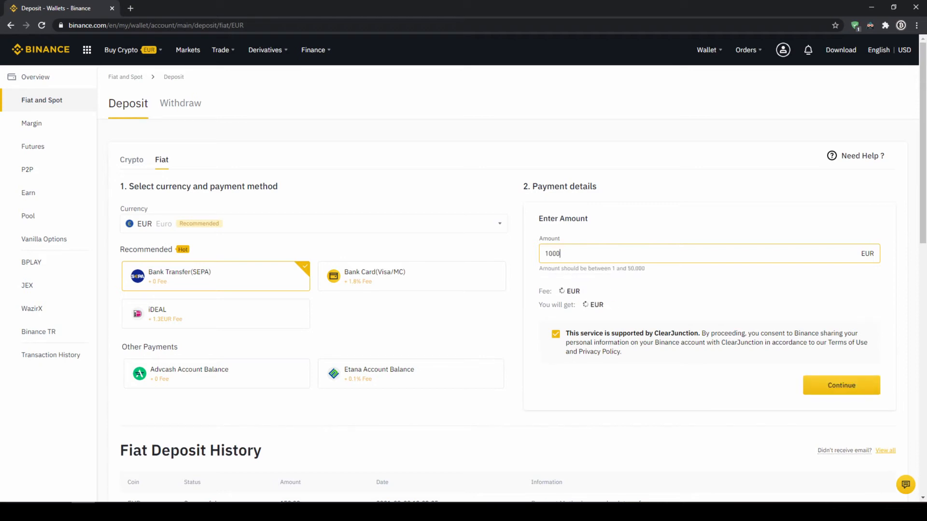
# - Continue to the bank transfer details and highlight the IBAN reference code 8190 with its warning
pyautogui.click(840, 385)
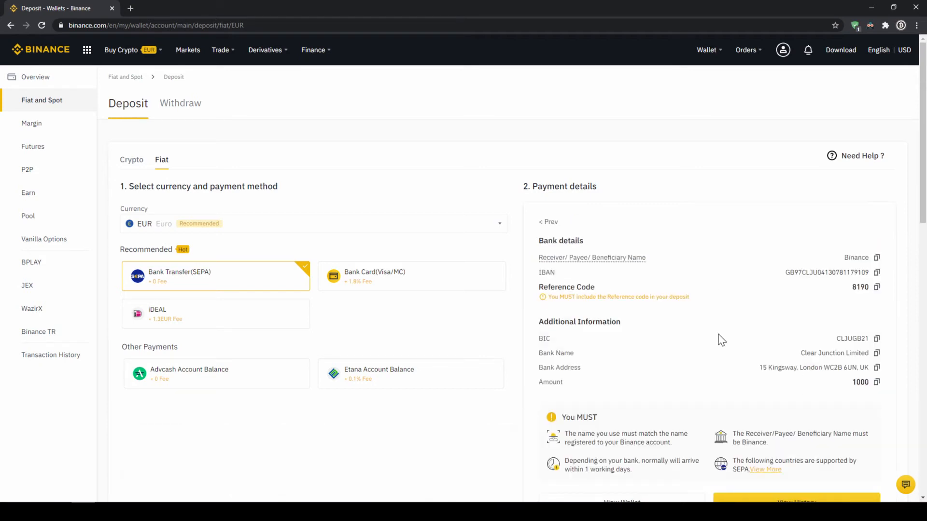
pyautogui.moveTo(704, 339)
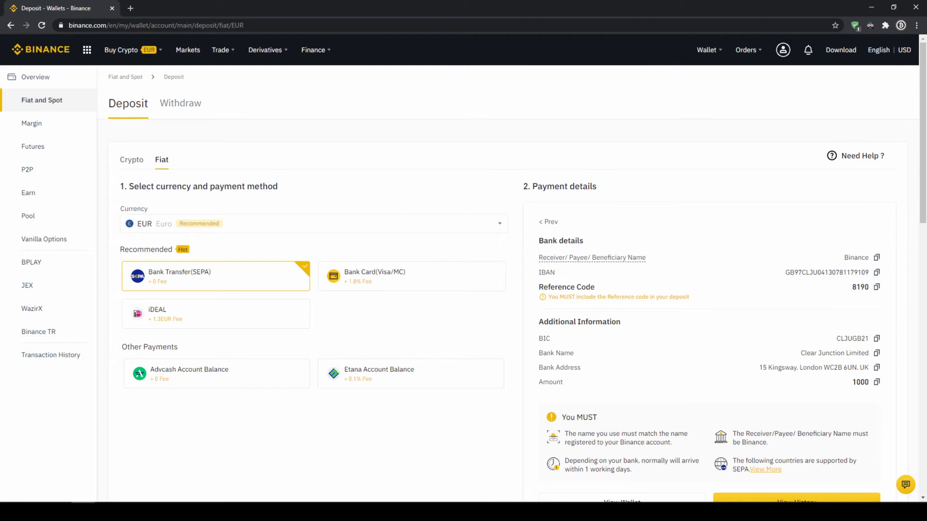
pyautogui.doubleClick(566, 287)
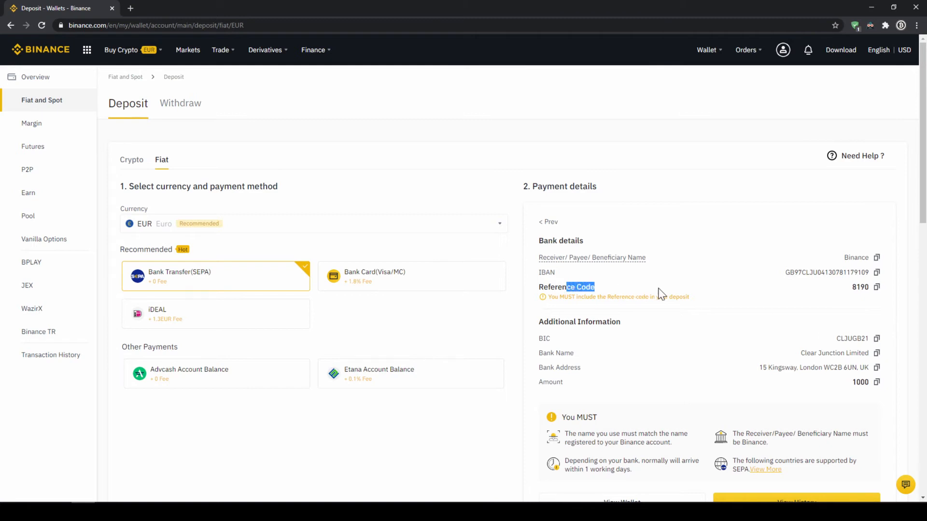
pyautogui.doubleClick(860, 287)
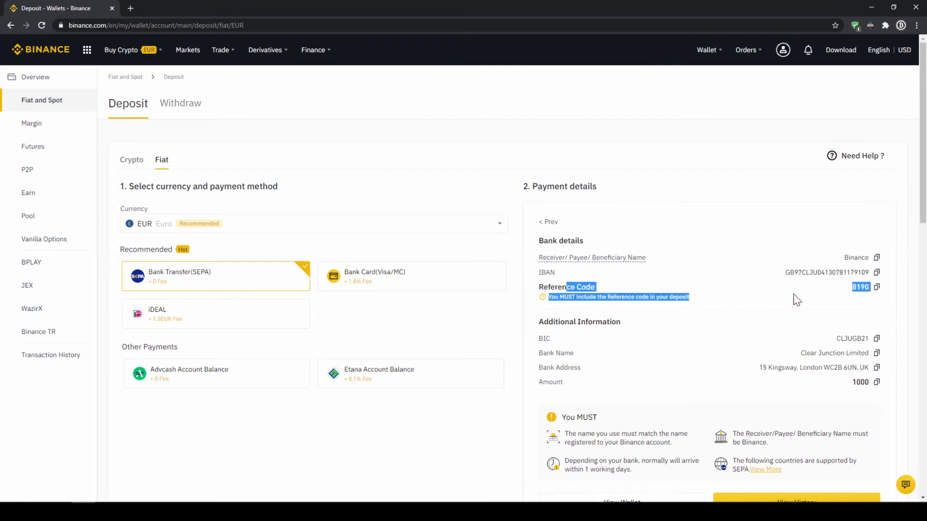
pyautogui.moveTo(792, 317)
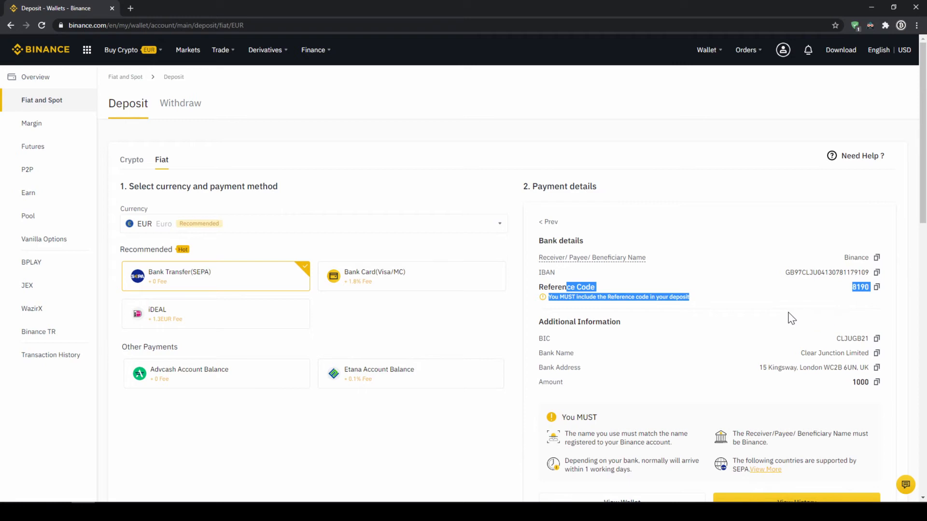
pyautogui.moveTo(776, 331)
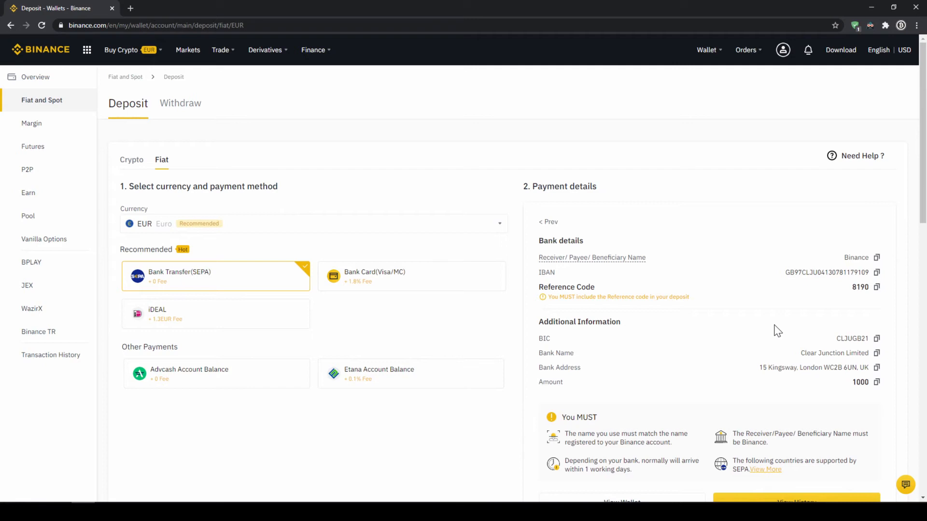
# - Return to the Fiat and Spot wallet showing the updated 202.66 EUR balance
pyautogui.click(706, 49)
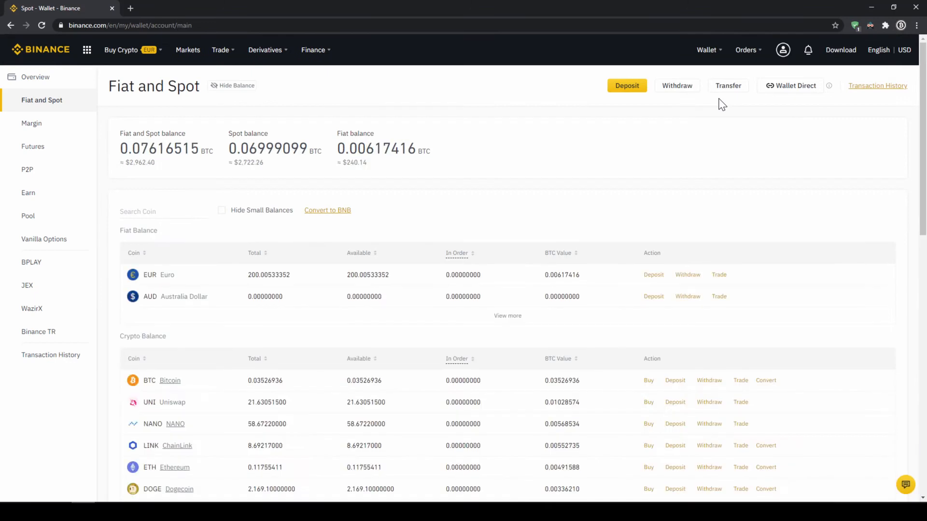
pyautogui.moveTo(310, 217)
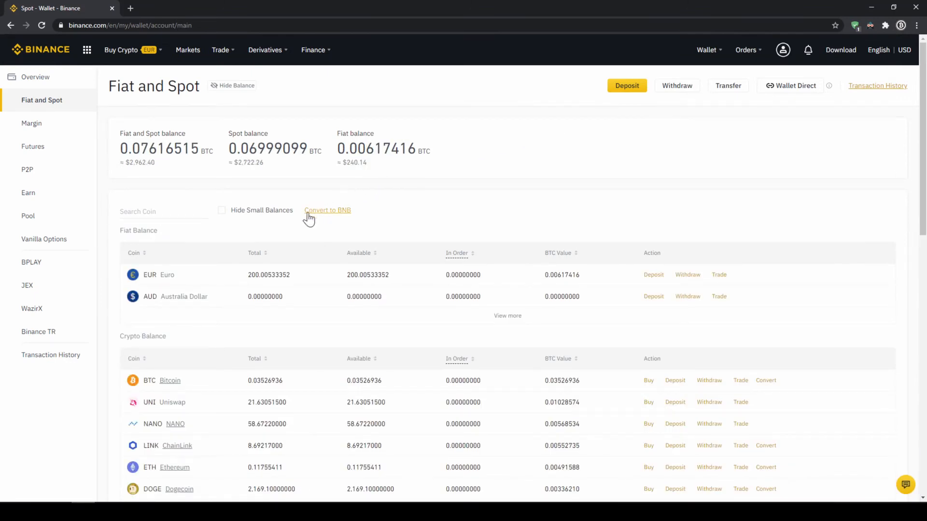
pyautogui.doubleClick(167, 275)
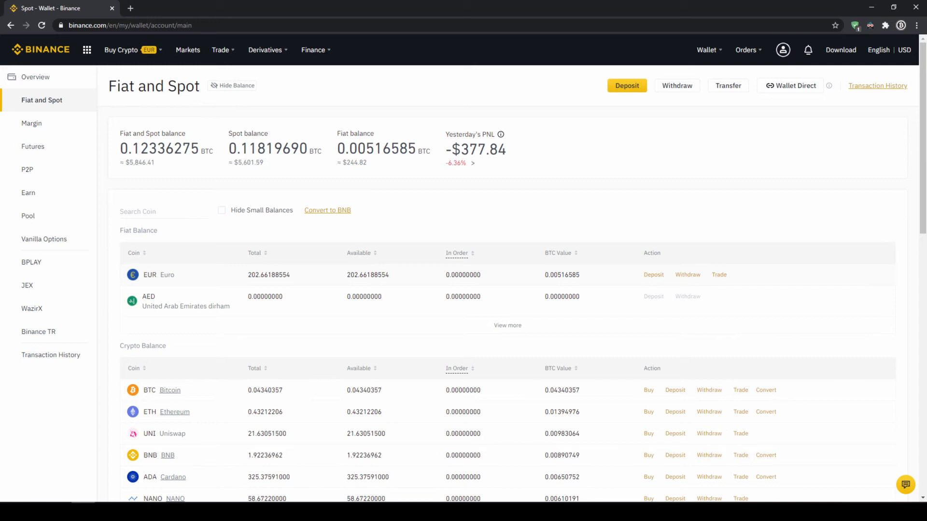
# - Start buying crypto with the EUR cash balance and review the payment currency list
pyautogui.click(121, 49)
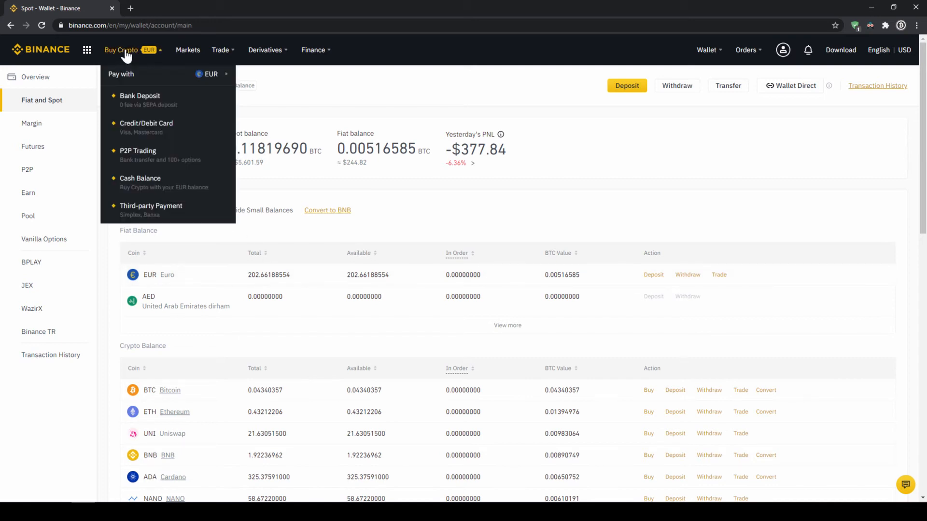
pyautogui.moveTo(159, 183)
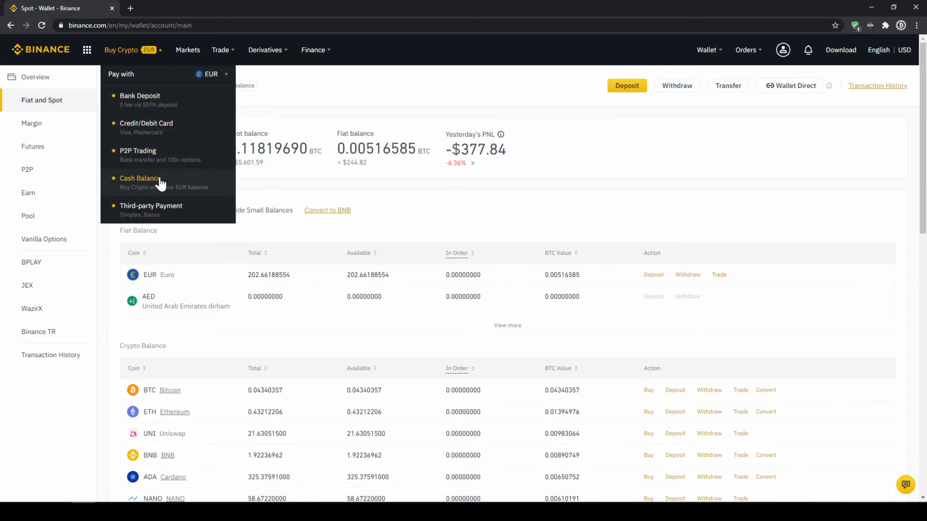
pyautogui.click(141, 183)
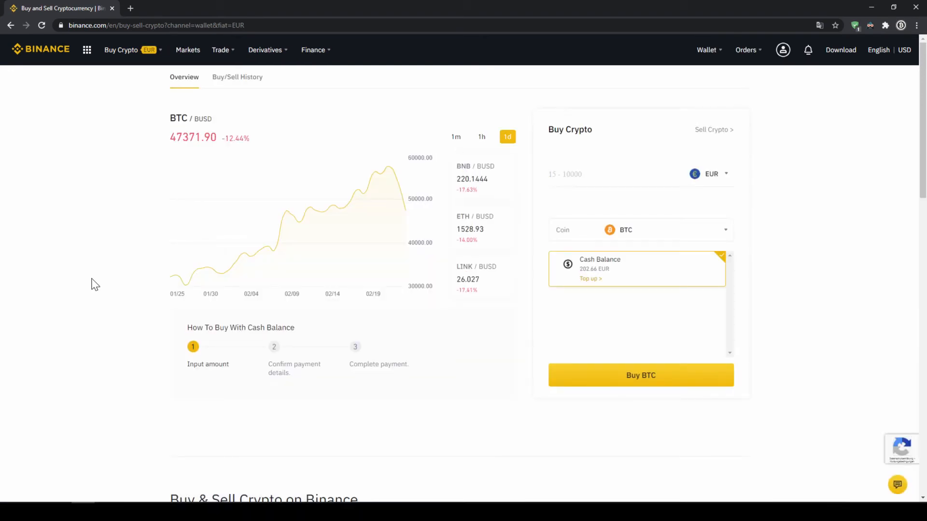
pyautogui.click(712, 173)
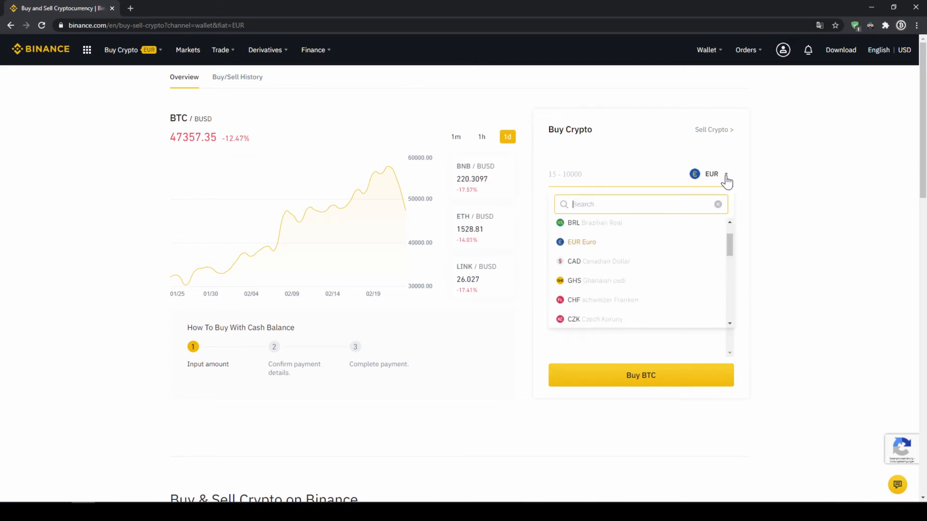
pyautogui.scroll(-3)
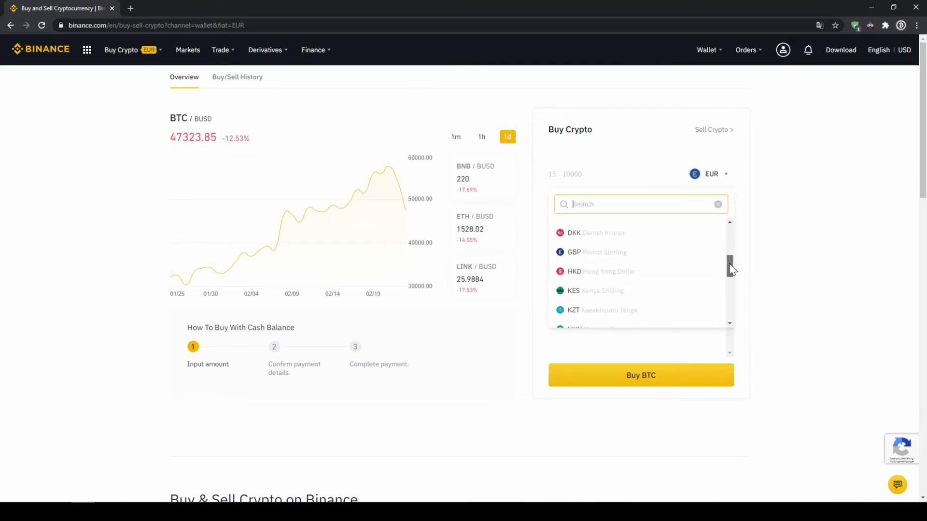
pyautogui.scroll(-3)
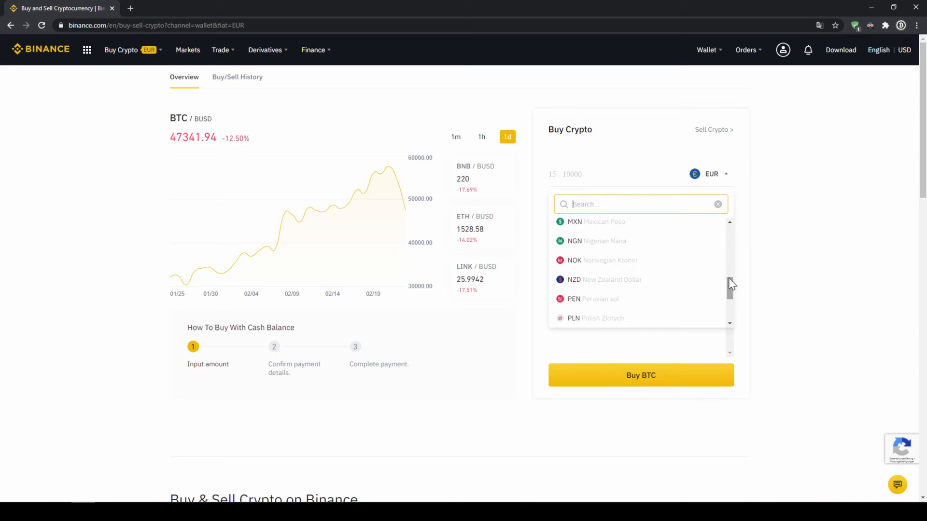
pyautogui.scroll(3)
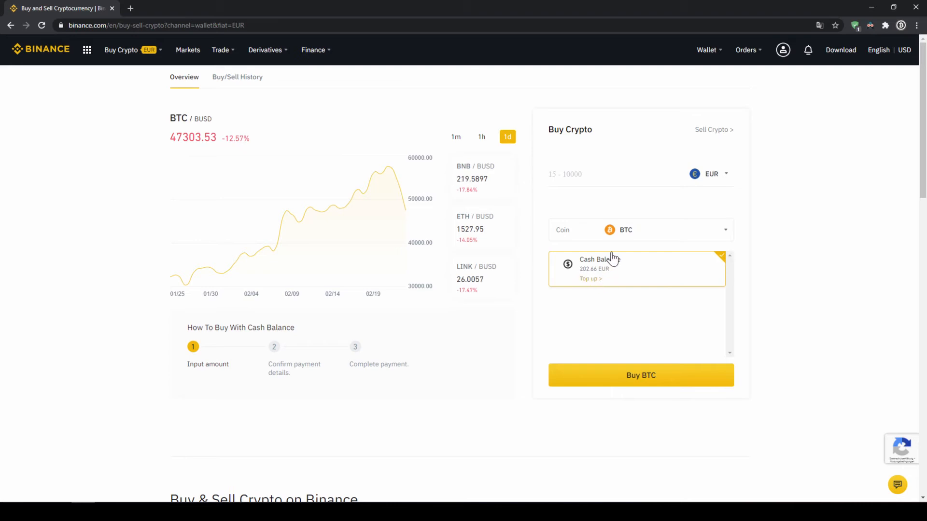
# - Choose USDT as the coin and enter 200 EUR, estimating about 241.72 USDT
pyautogui.click(641, 230)
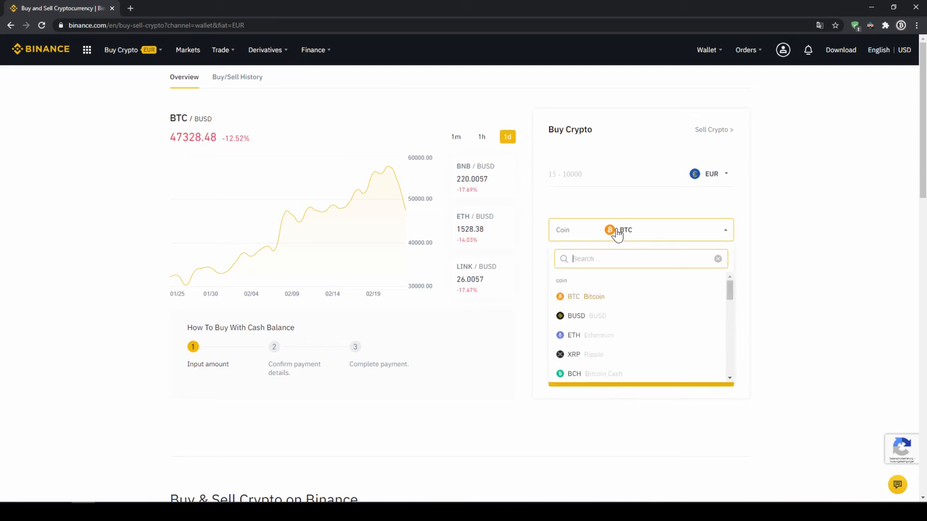
pyautogui.write('us')
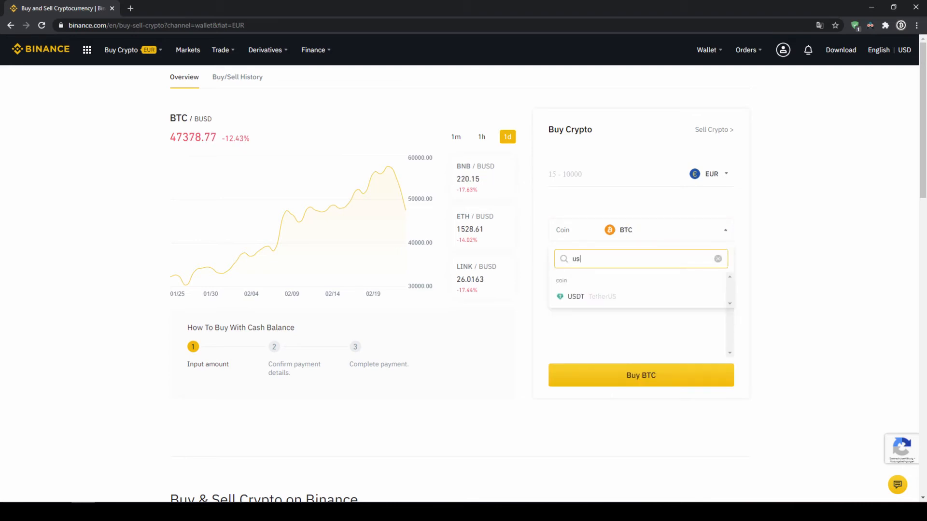
pyautogui.write('dt')
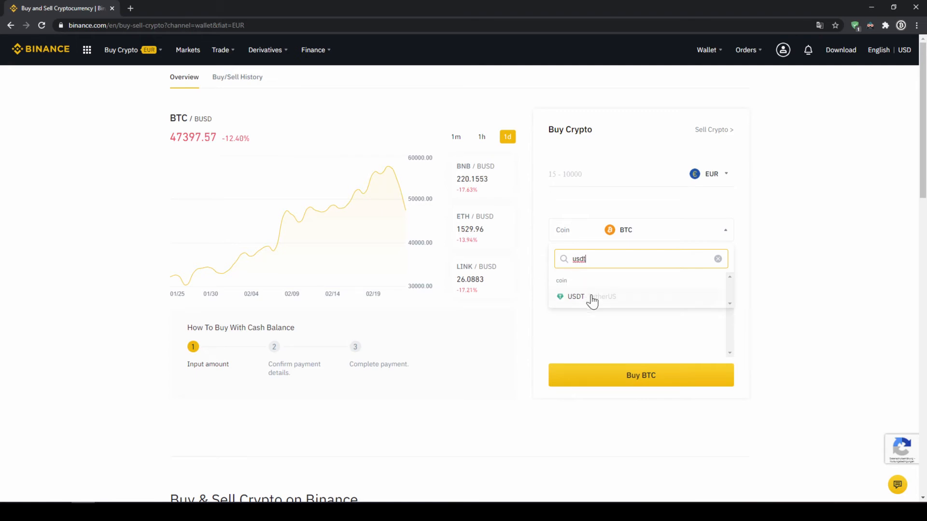
pyautogui.click(575, 296)
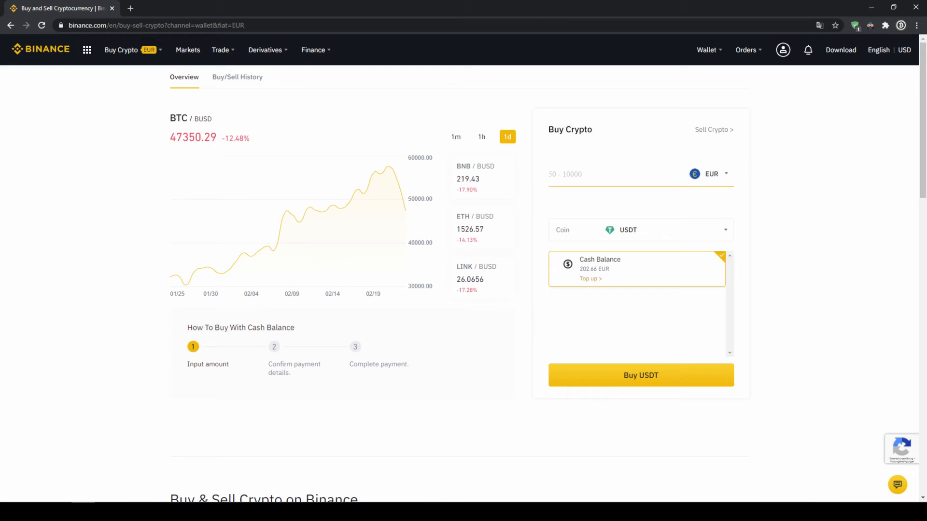
pyautogui.write('200')
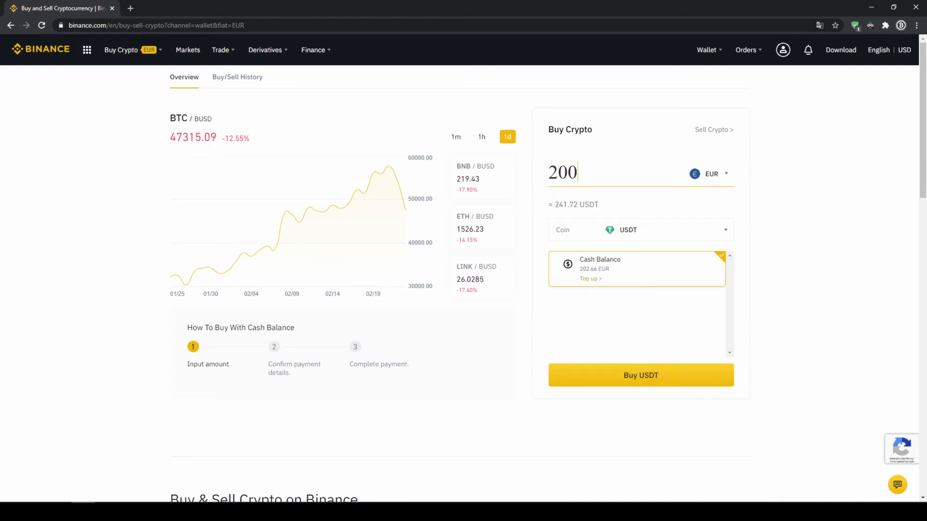
pyautogui.moveTo(641, 367)
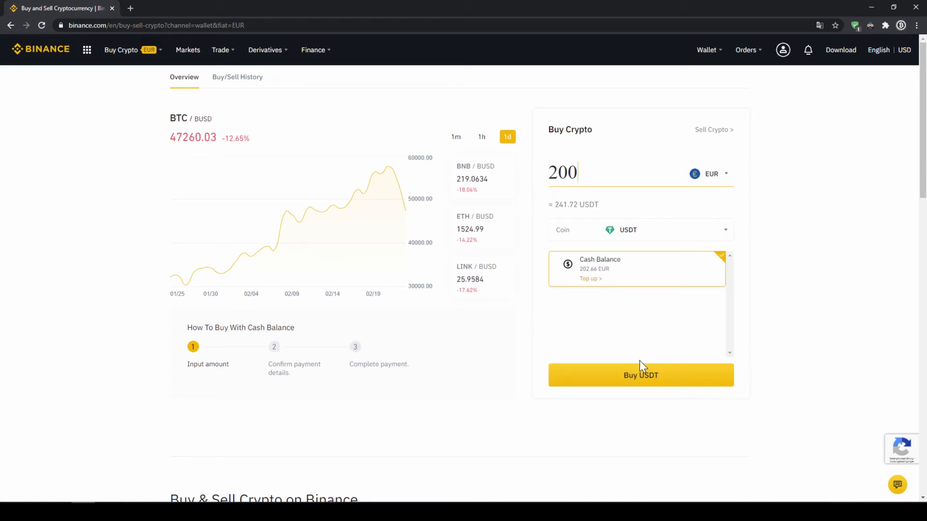
# - Confirm the order summary so 241.447563 USDT is bought for 200 EUR
pyautogui.click(640, 374)
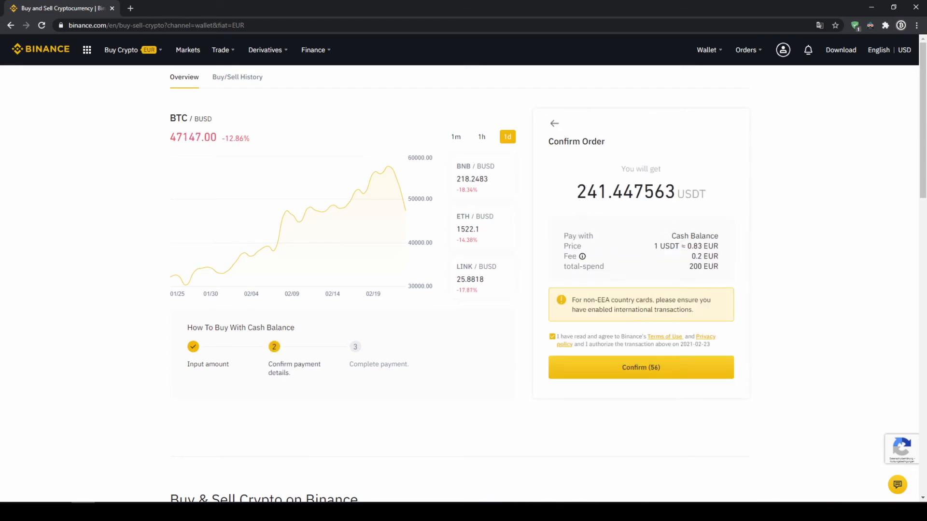
pyautogui.doubleClick(591, 192)
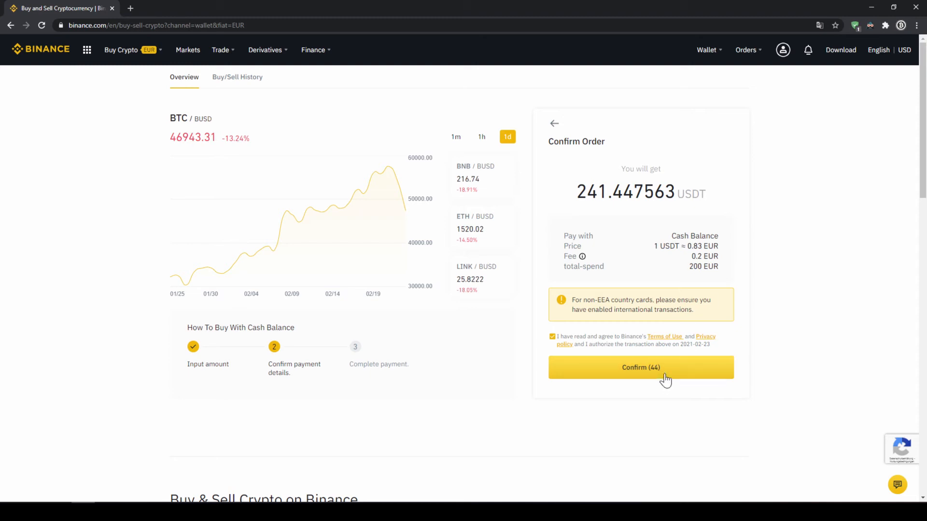
pyautogui.click(640, 367)
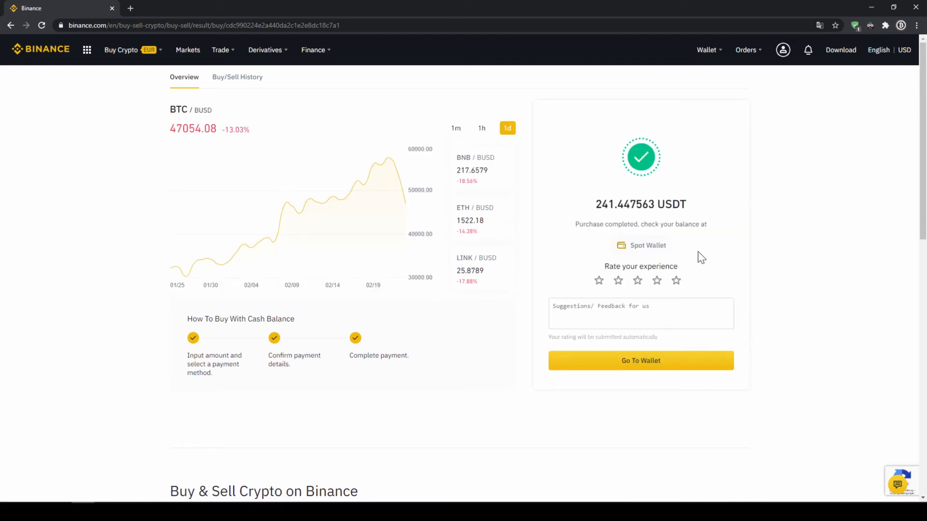
pyautogui.moveTo(599, 221)
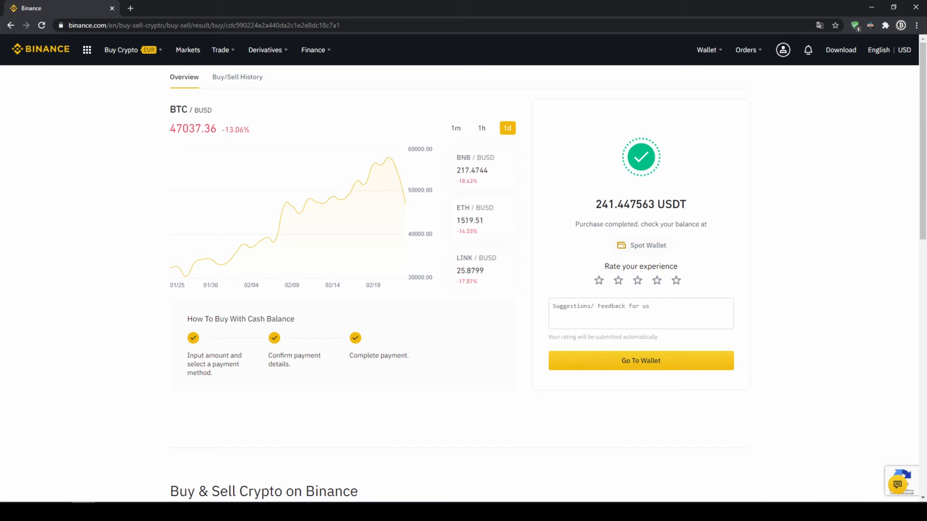
pyautogui.click(640, 360)
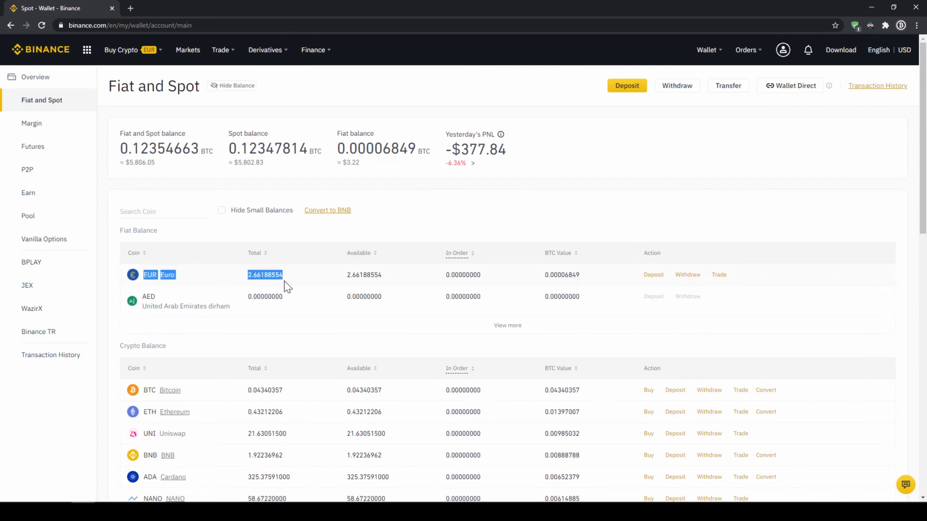
pyautogui.scroll(-3)
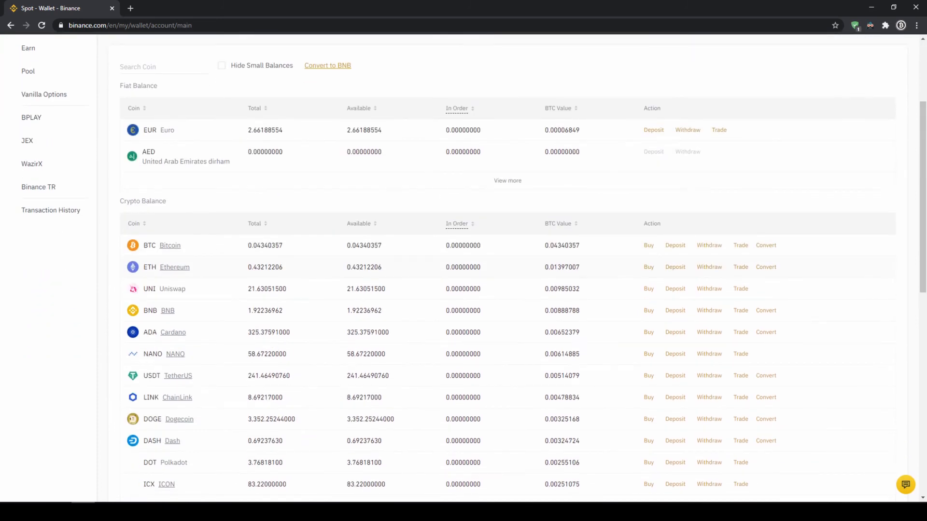
pyautogui.scroll(-3)
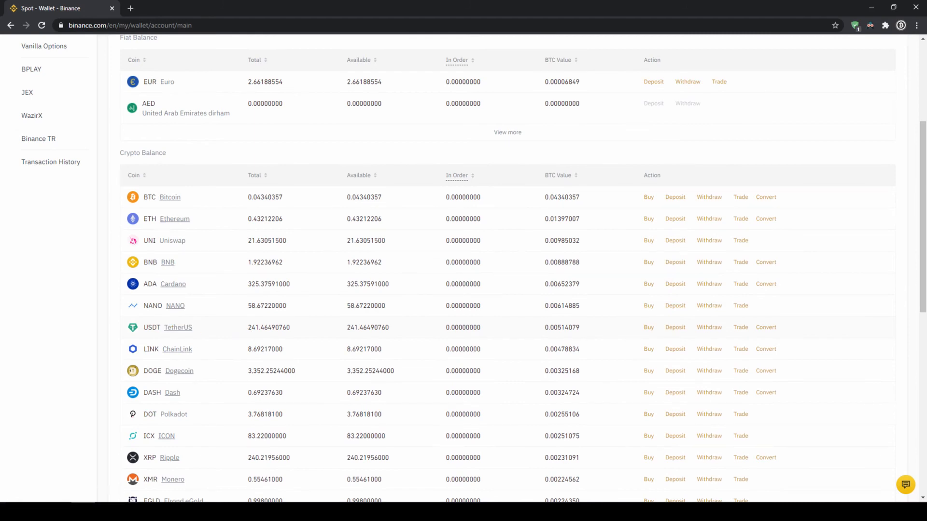
pyautogui.scroll(3)
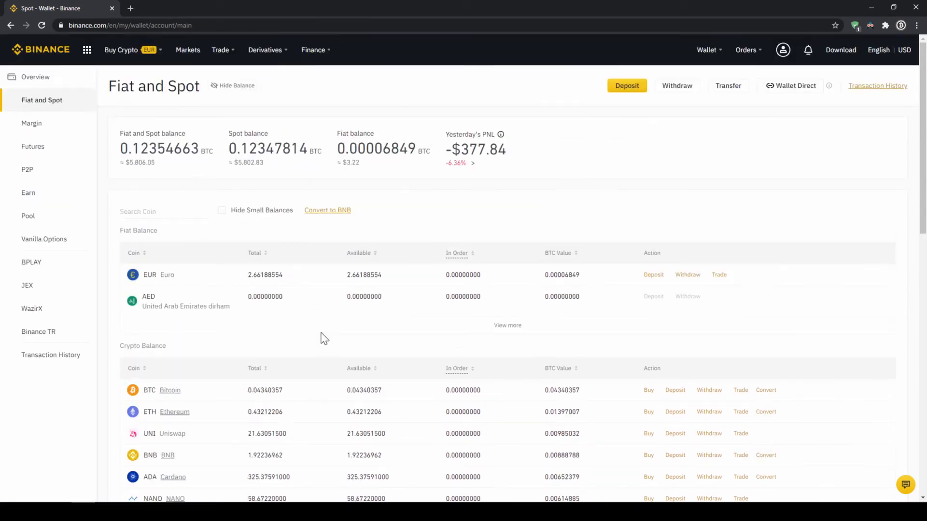
pyautogui.moveTo(320, 325)
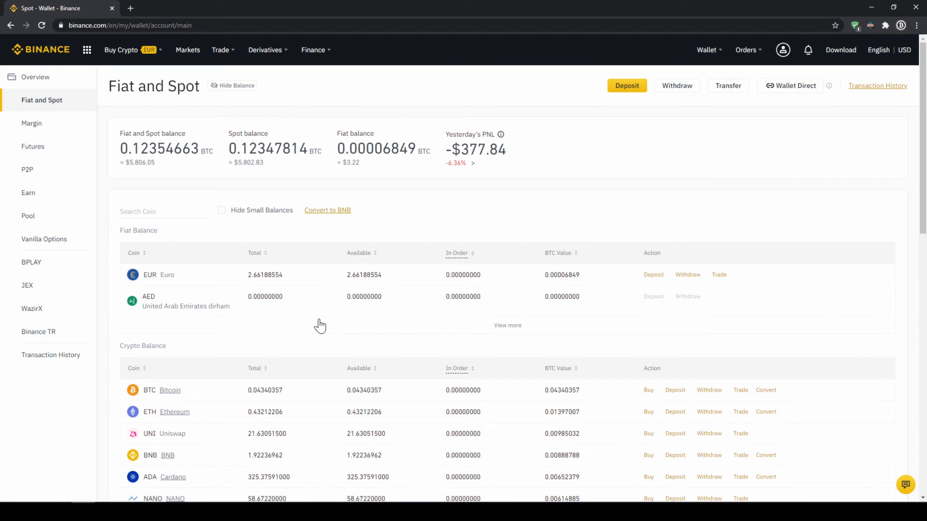
pyautogui.moveTo(320, 325)
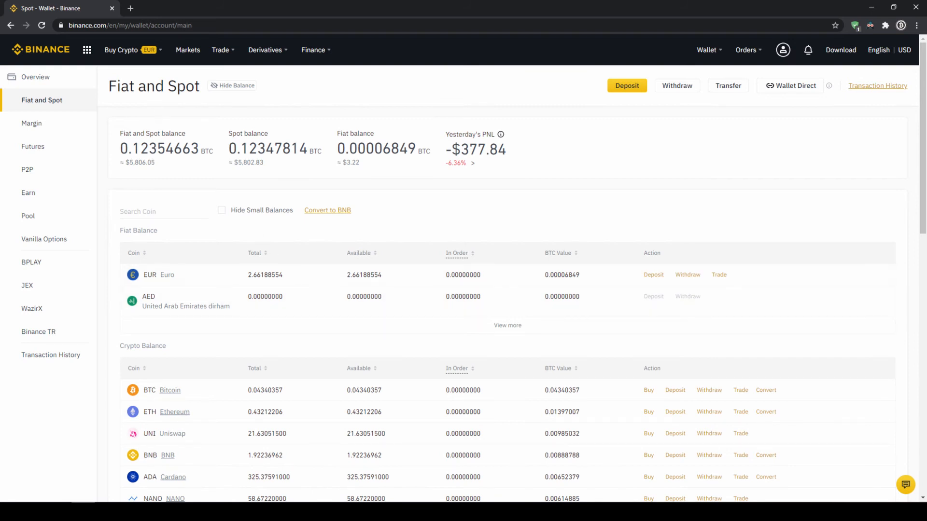
# - Go to buying crypto with a credit or debit card and review the payment currency list
pyautogui.click(121, 50)
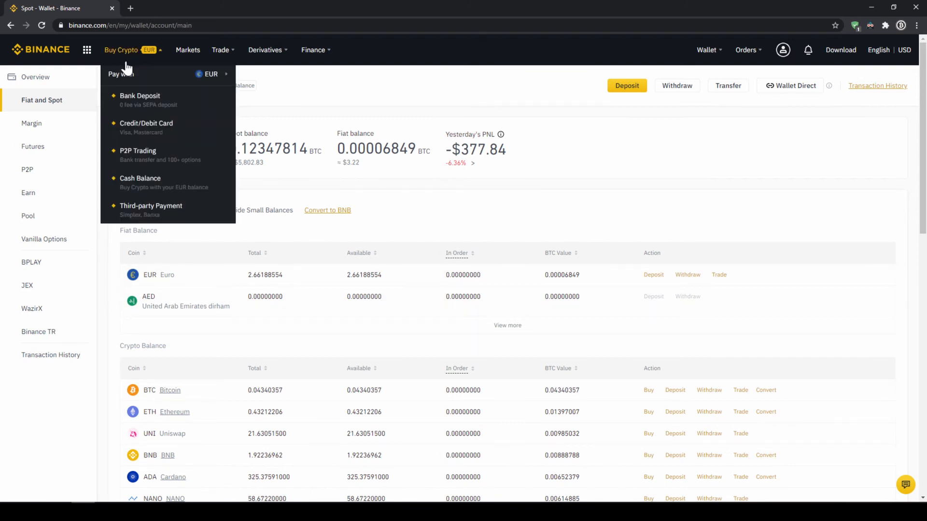
pyautogui.click(139, 95)
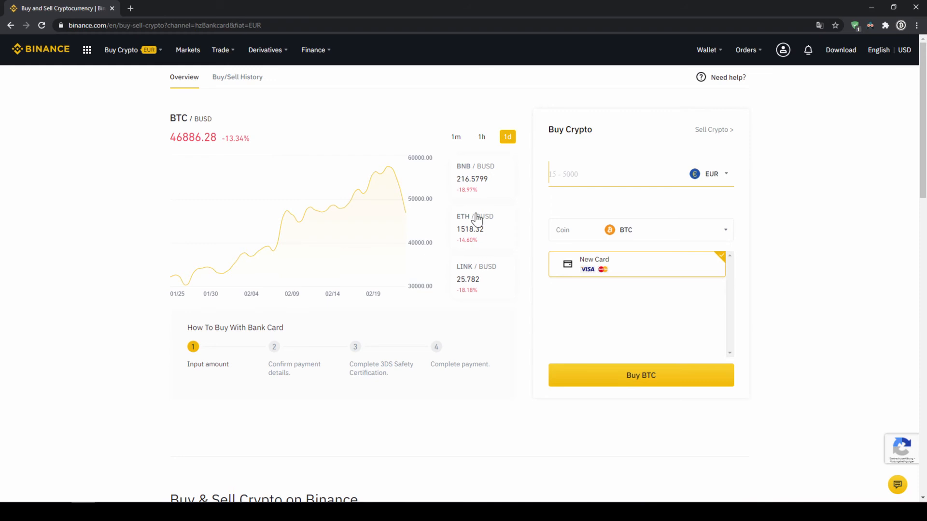
pyautogui.click(712, 174)
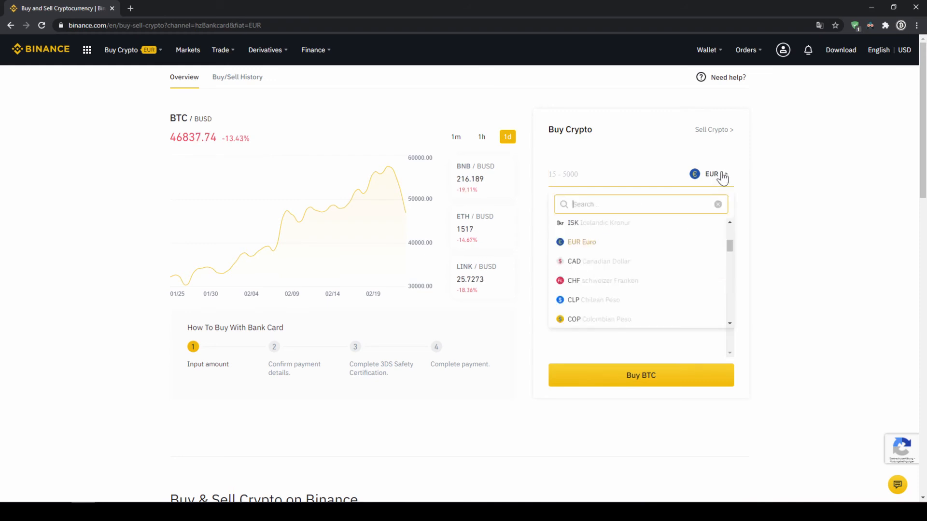
pyautogui.scroll(-3)
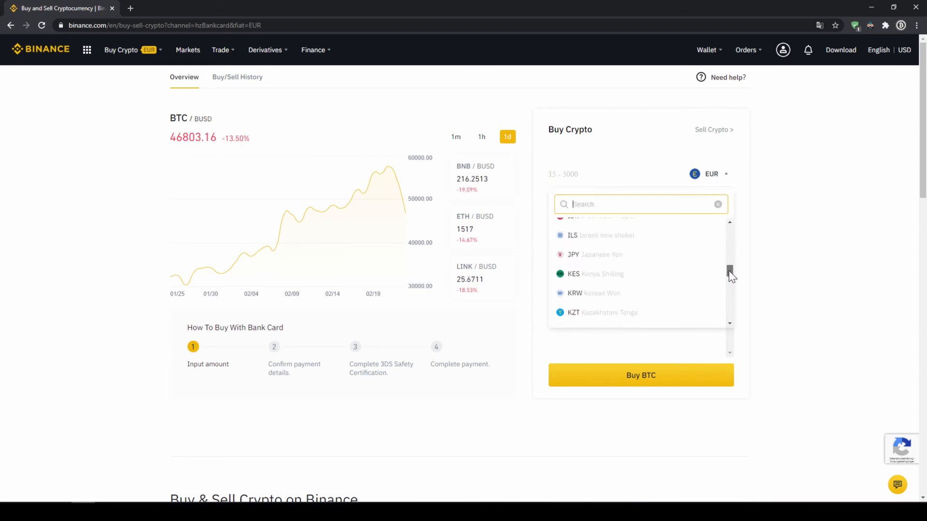
pyautogui.scroll(3)
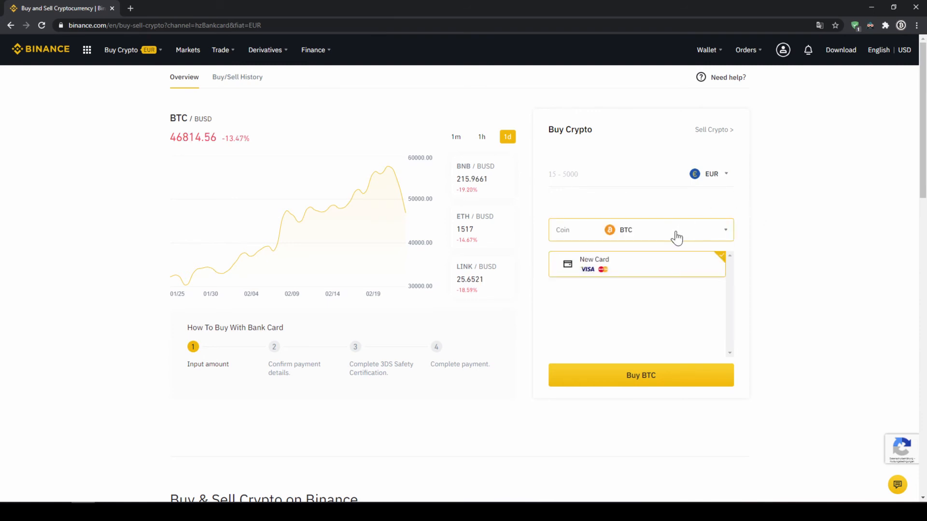
# - Choose USDT as the coin and enter 500 EUR, estimating about 604.22 USDT
pyautogui.click(640, 230)
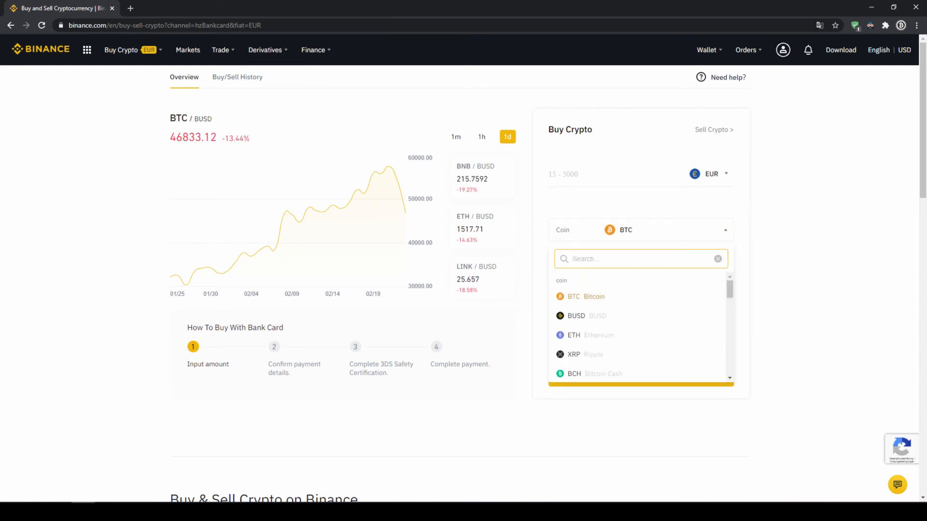
pyautogui.write('usdt')
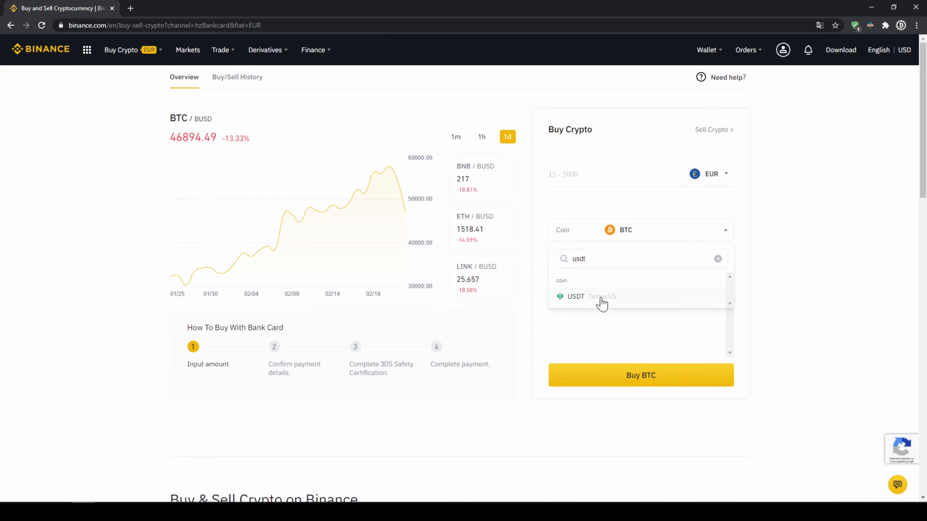
pyautogui.click(575, 297)
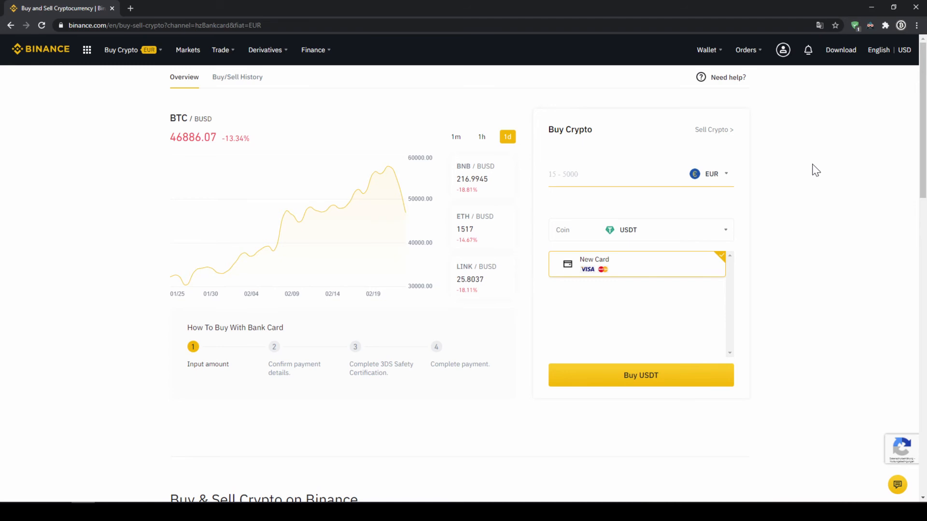
pyautogui.write('500')
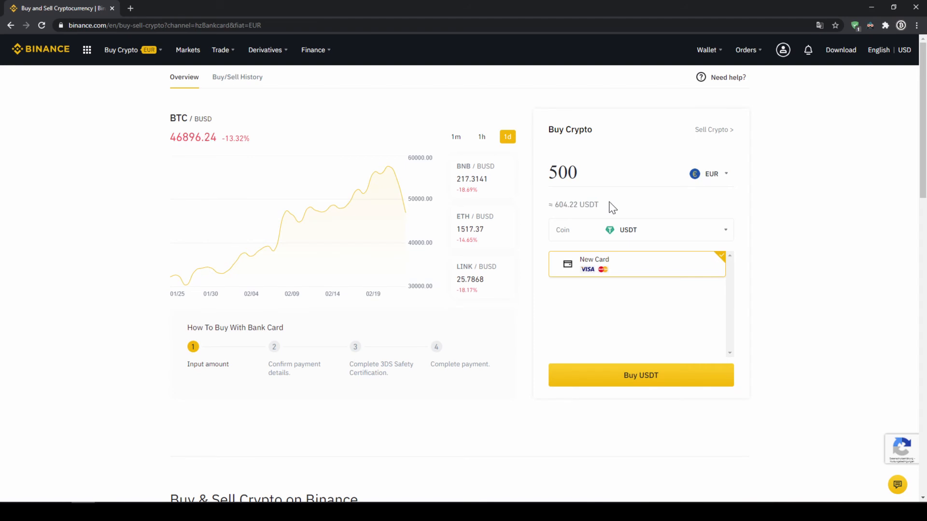
pyautogui.moveTo(592, 279)
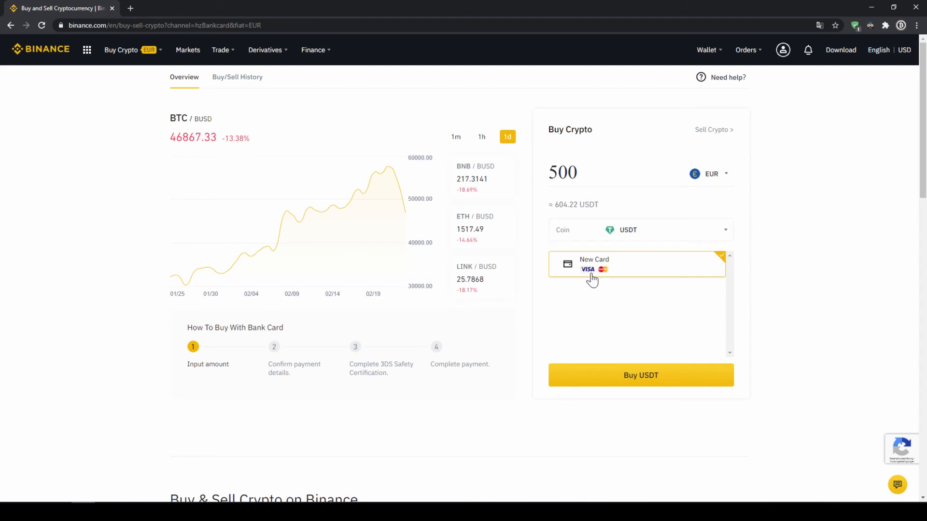
pyautogui.moveTo(676, 340)
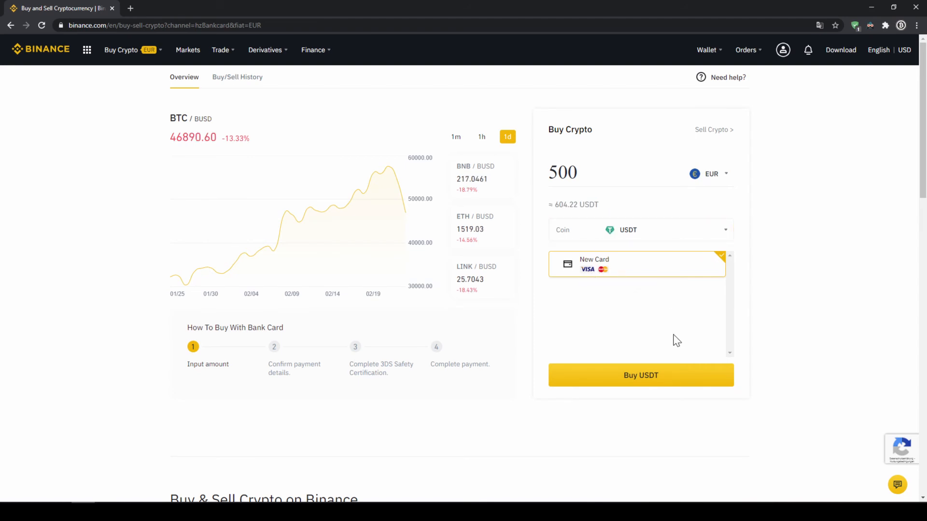
pyautogui.moveTo(678, 383)
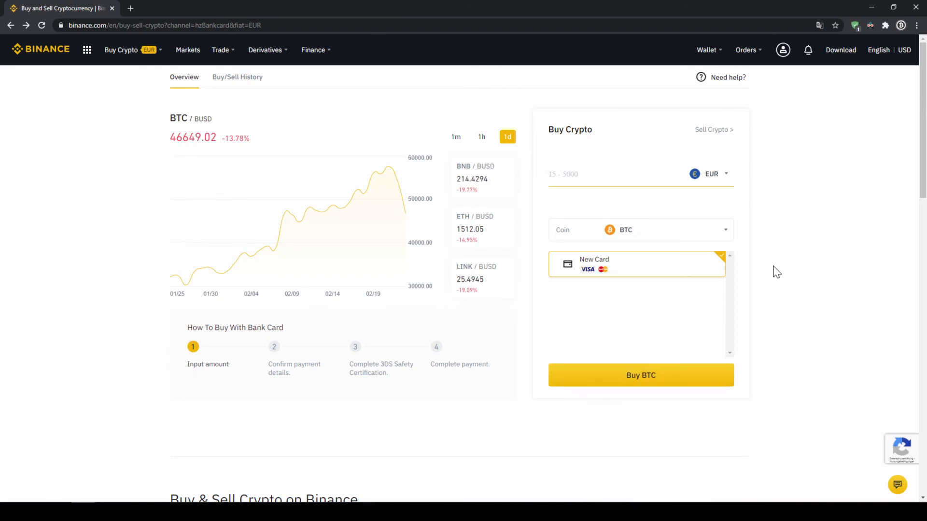
# - Return to the Fiat and Spot wallet and check the USDT row, now showing about 3.32 EUR
pyautogui.click(707, 49)
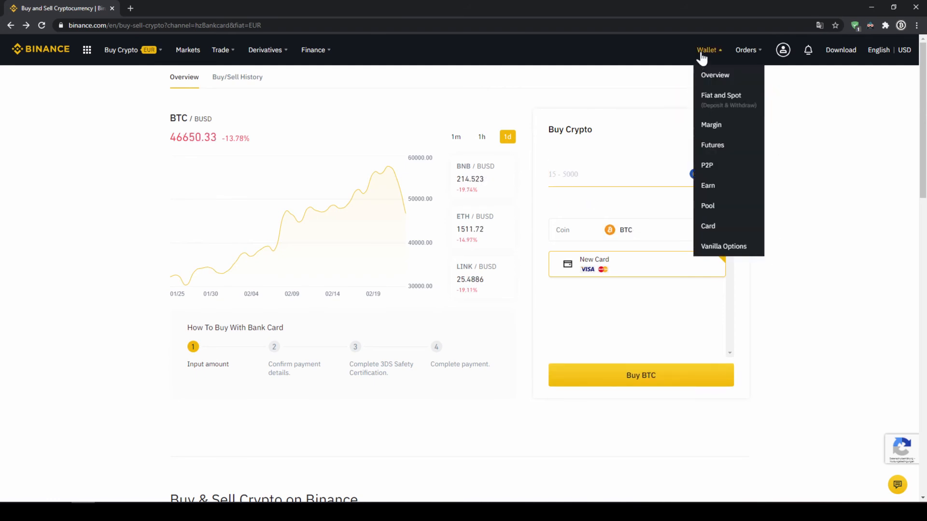
pyautogui.click(721, 96)
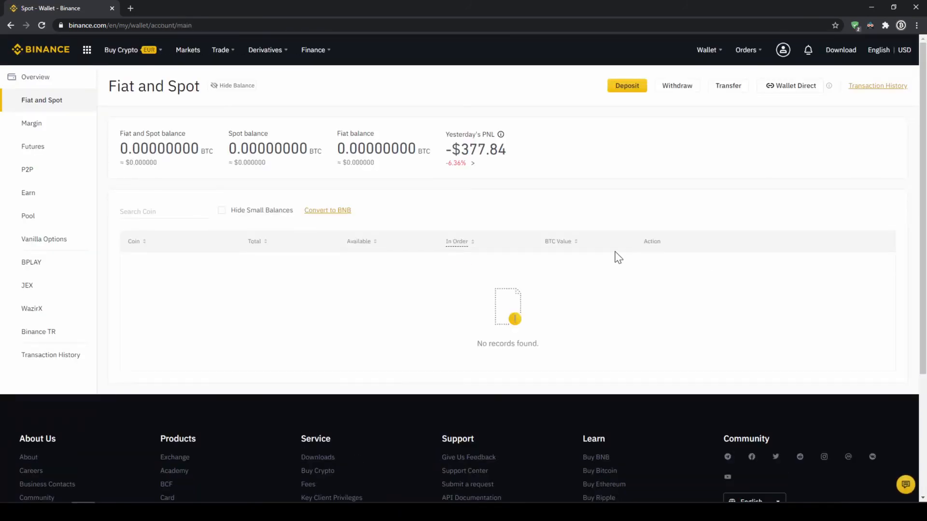
pyautogui.scroll(-3)
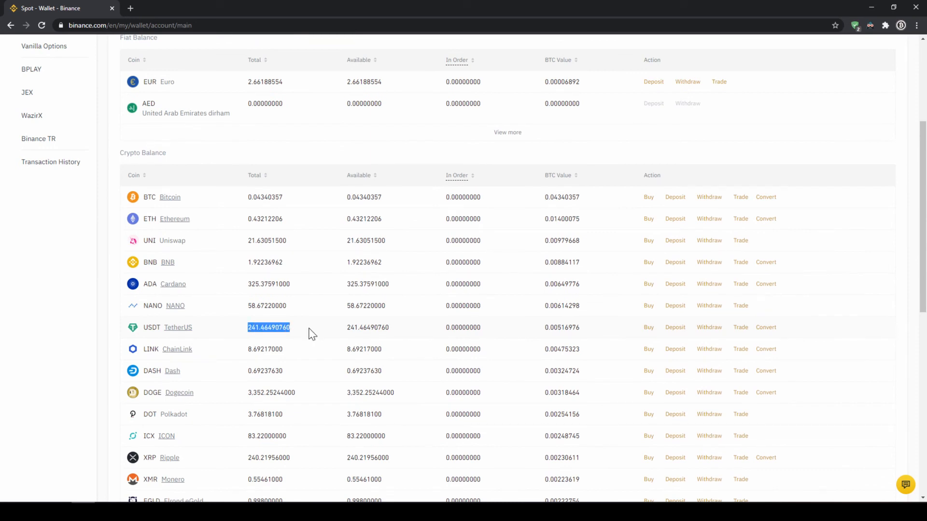
pyautogui.scroll(3)
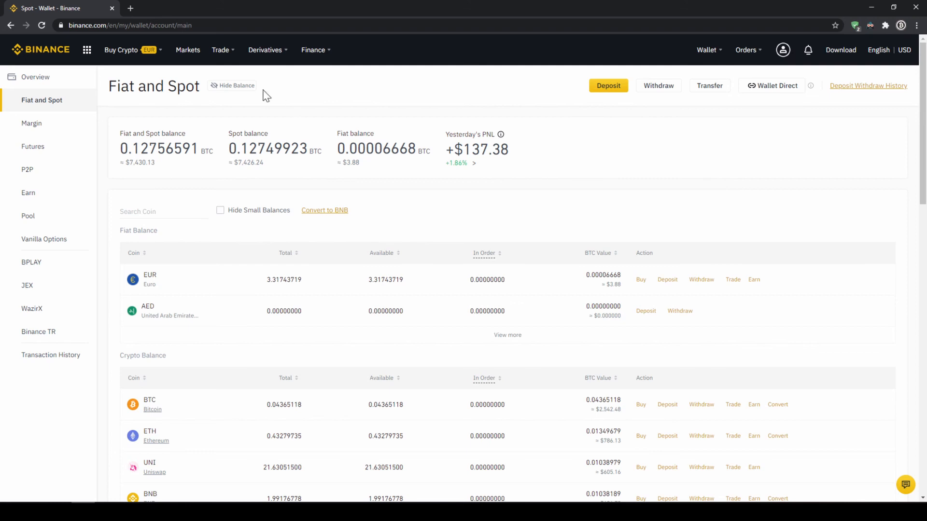
# - Search the spot/fiat markets for 'ma' and open the MANA/USDT trading page
pyautogui.click(169, 49)
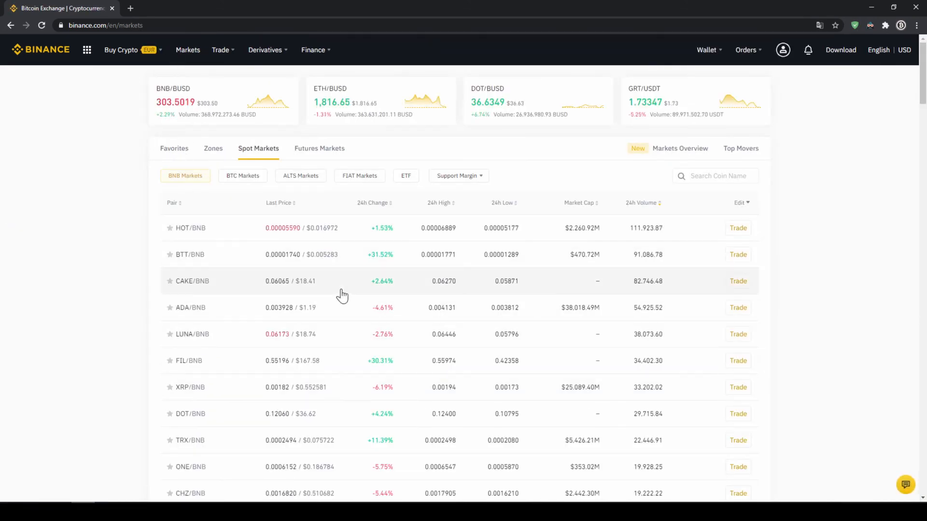
pyautogui.moveTo(353, 329)
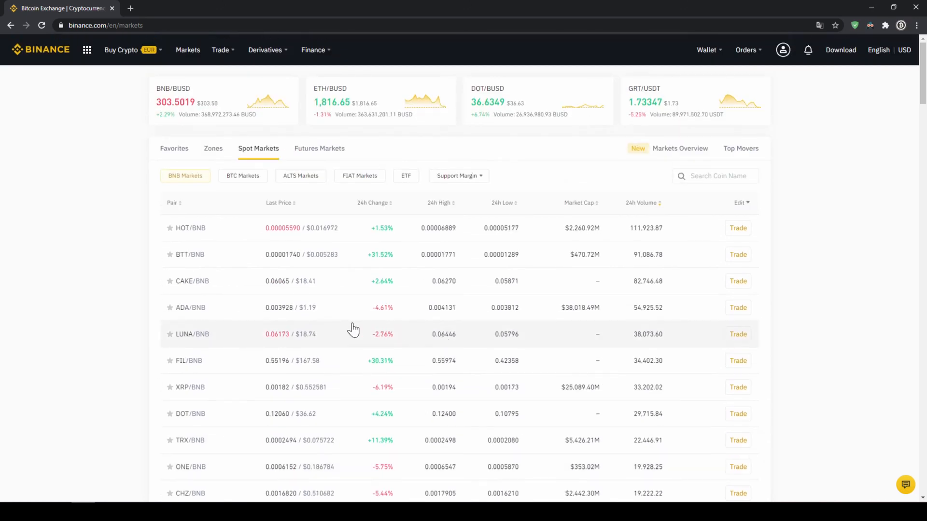
pyautogui.click(359, 176)
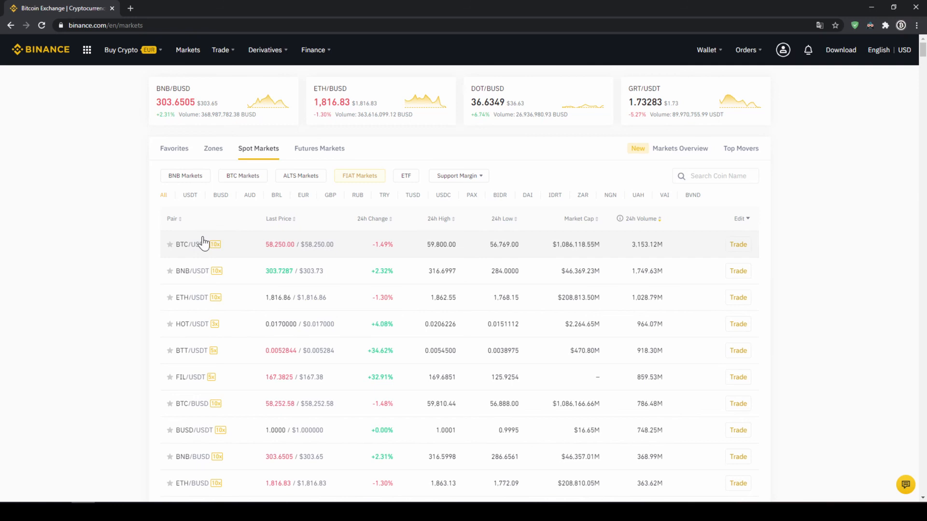
pyautogui.moveTo(584, 219)
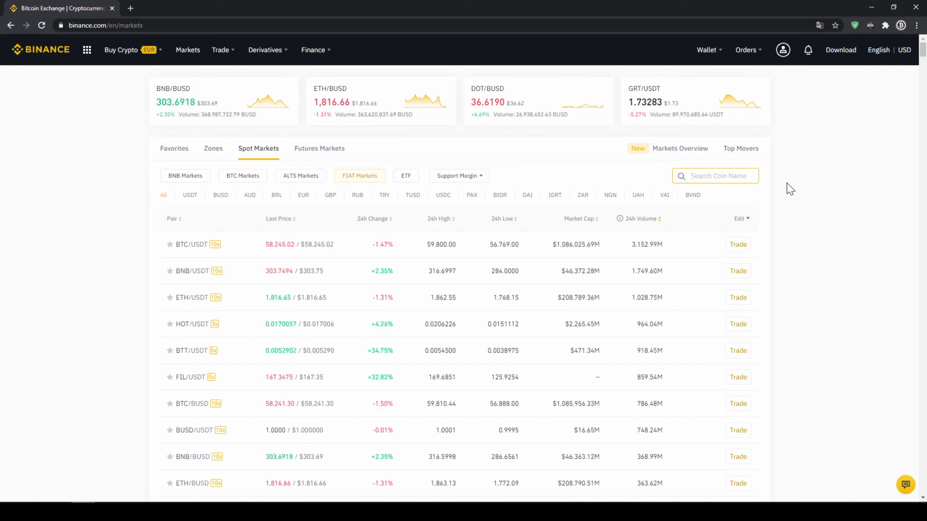
pyautogui.write('manausdt')
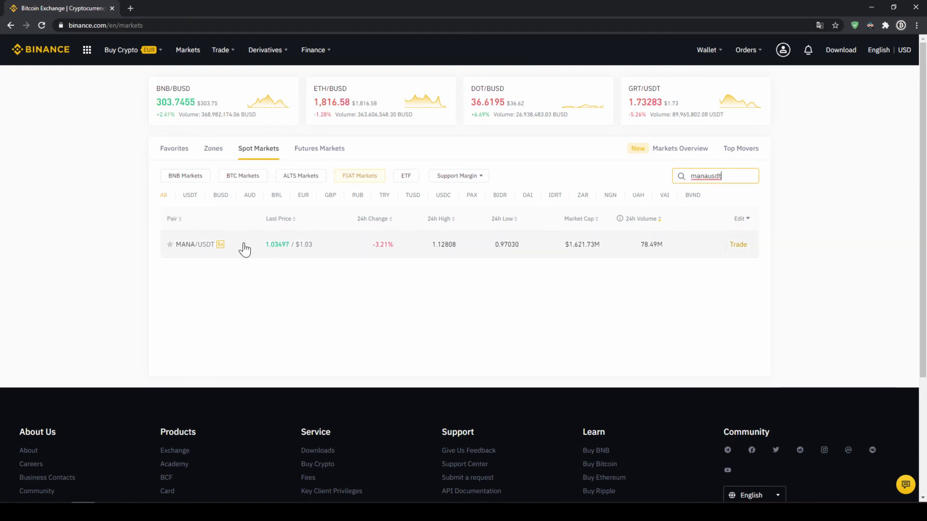
pyautogui.click(738, 244)
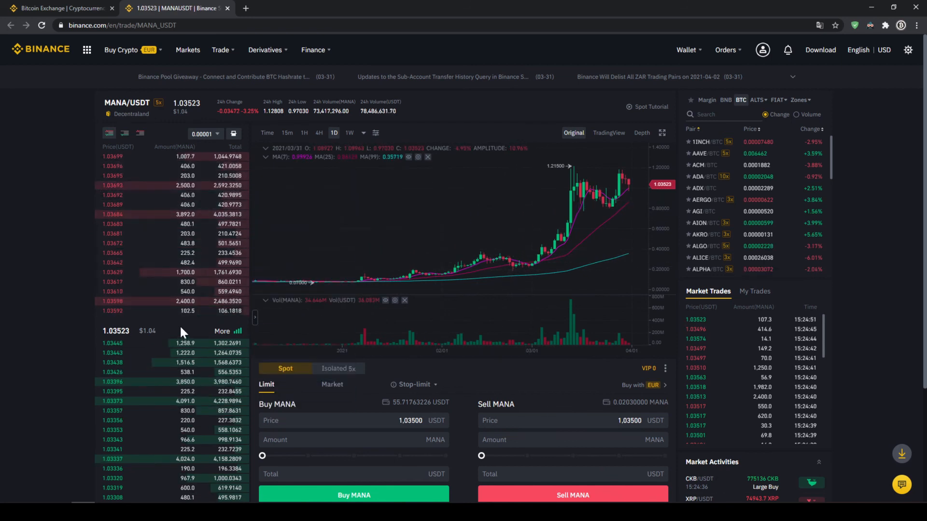
pyautogui.moveTo(162, 410)
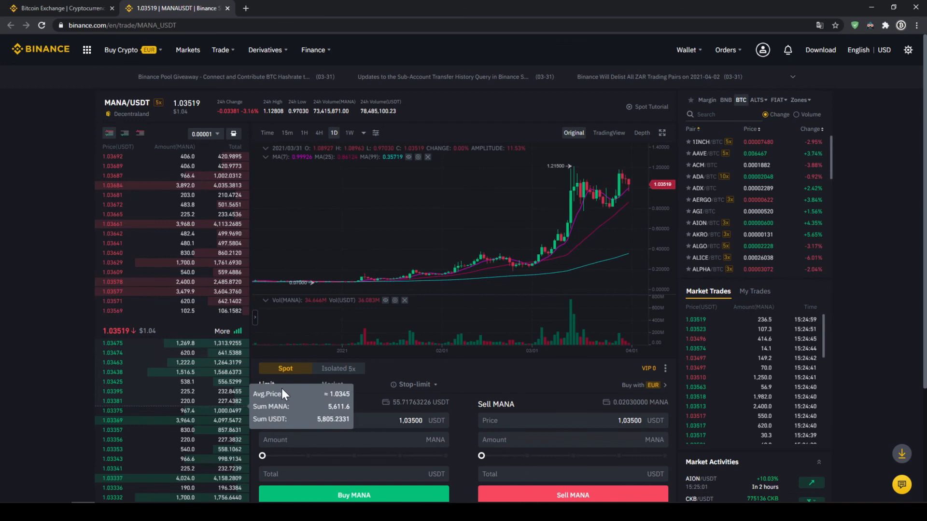
# - Switch the Buy MANA order form from limit (with its price field) to market type
pyautogui.click(266, 384)
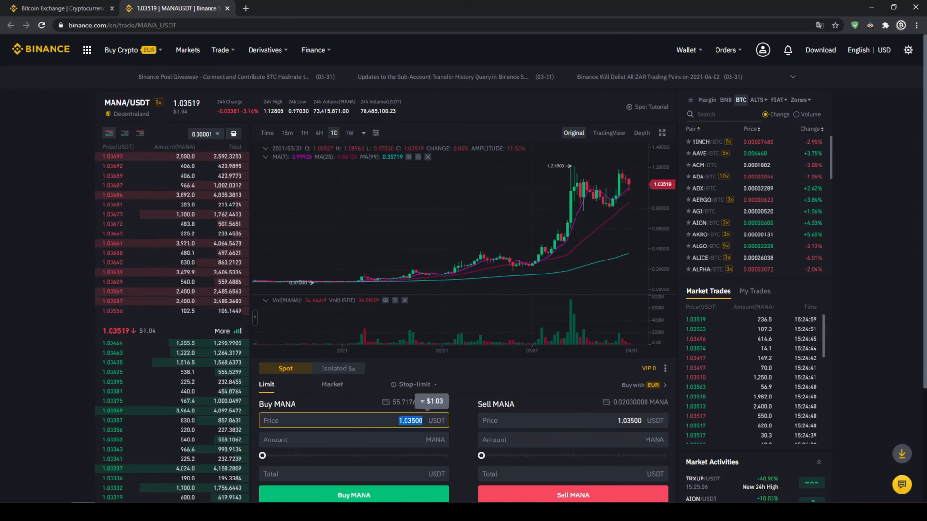
pyautogui.click(352, 440)
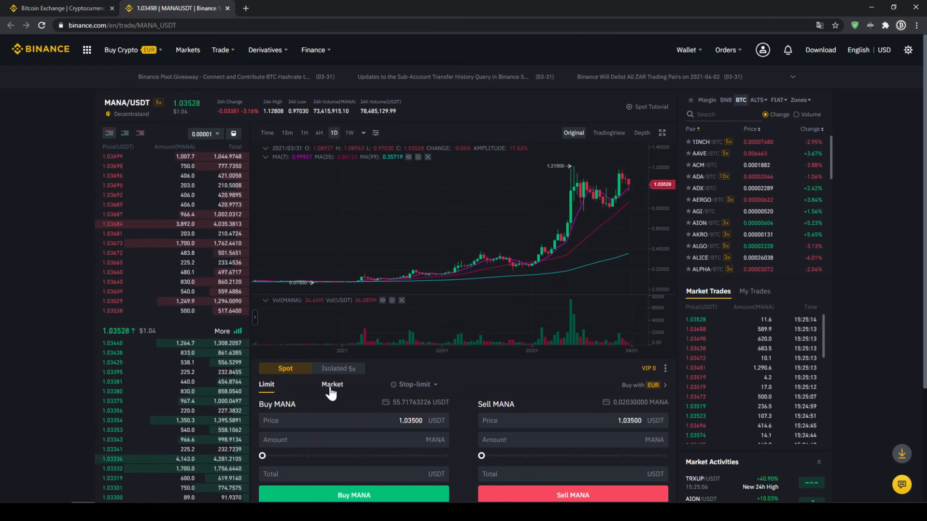
pyautogui.click(331, 384)
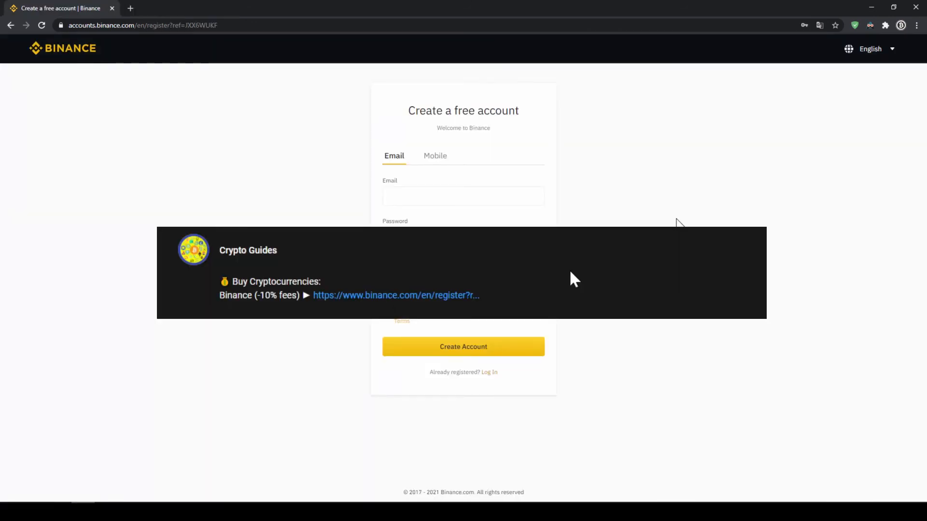
pyautogui.moveTo(401, 302)
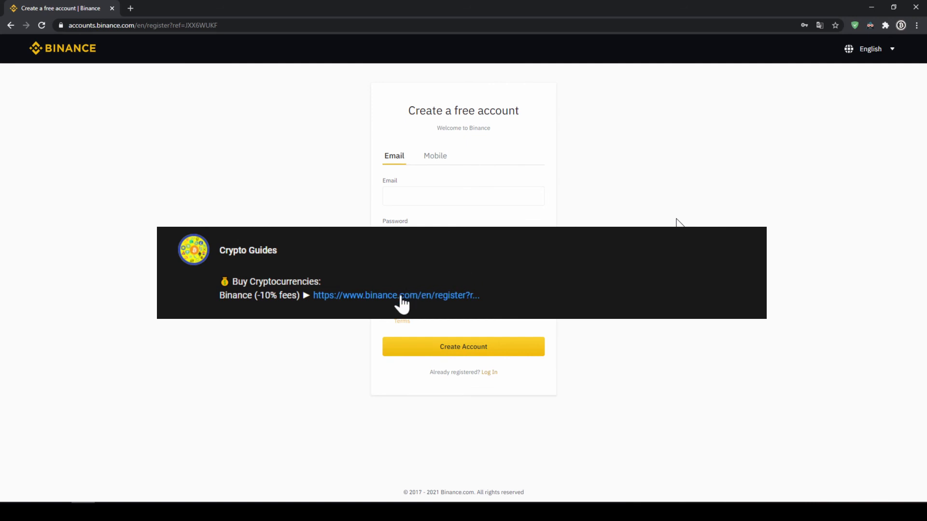